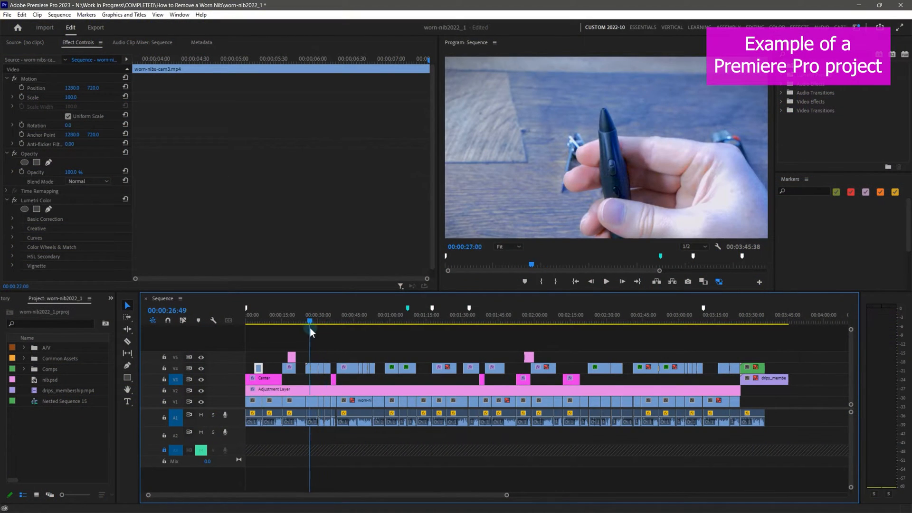
Leave the Premiere Pro example project and bring up Clipchamp's Home page with its templates.
left_click(343, 321)
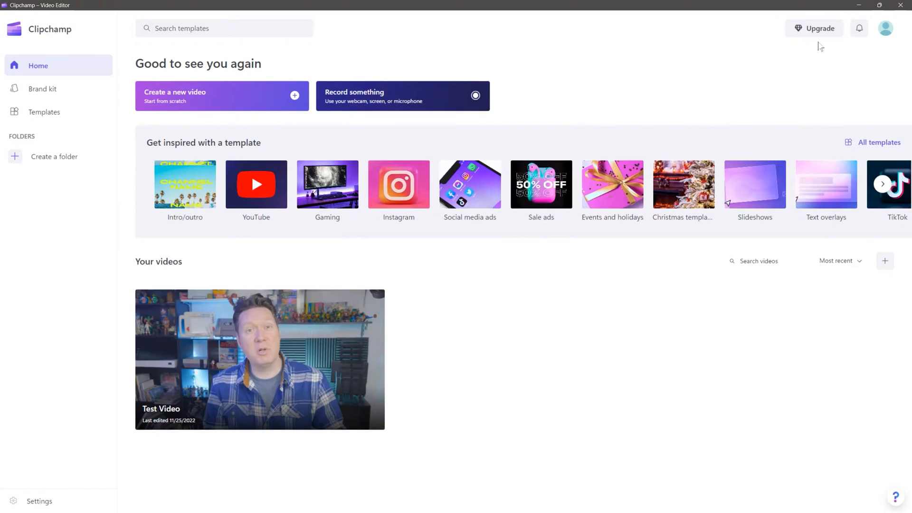
left_click(885, 28)
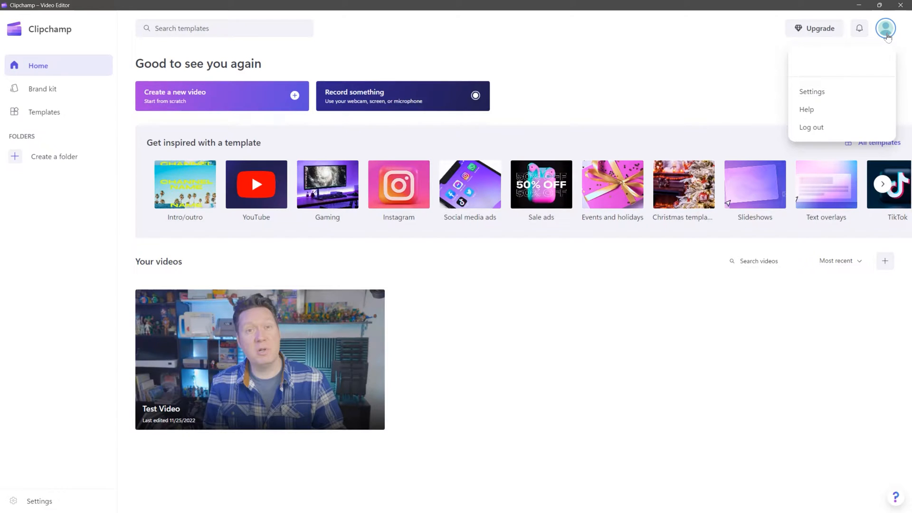
left_click(819, 28)
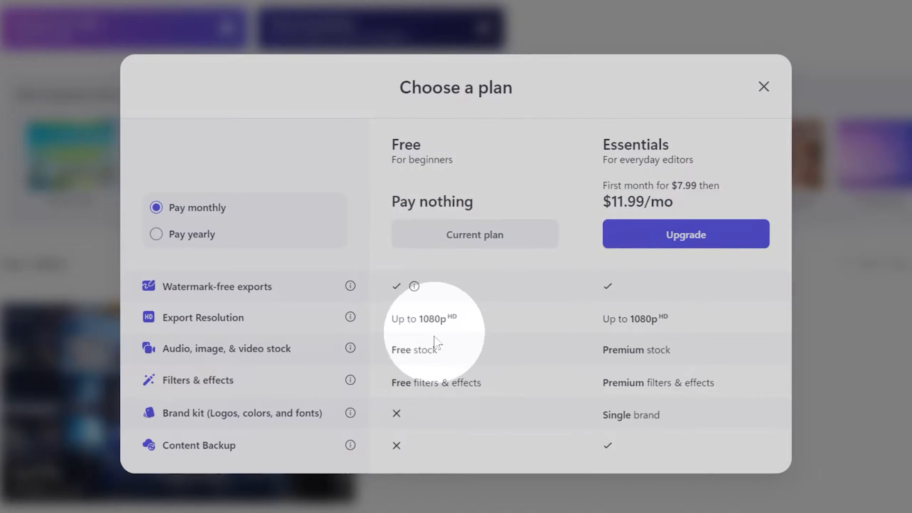
mouse_move(428, 434)
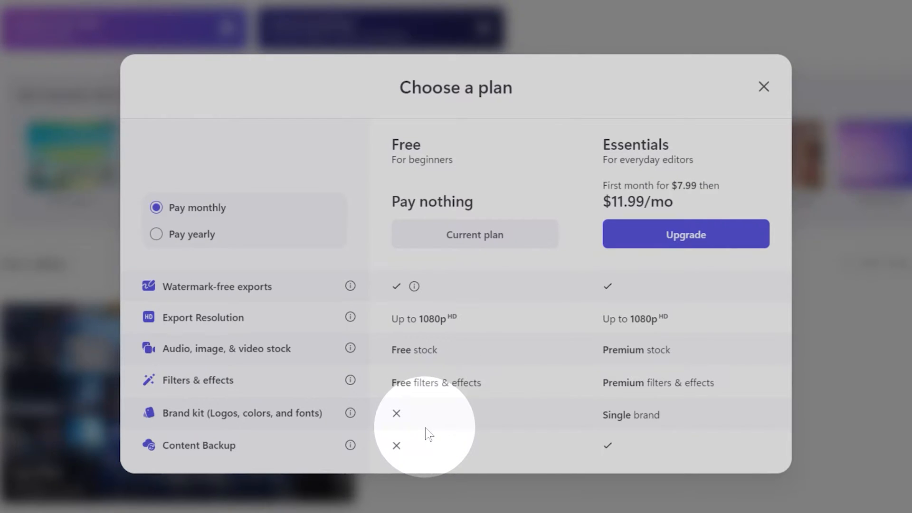
left_click(764, 87)
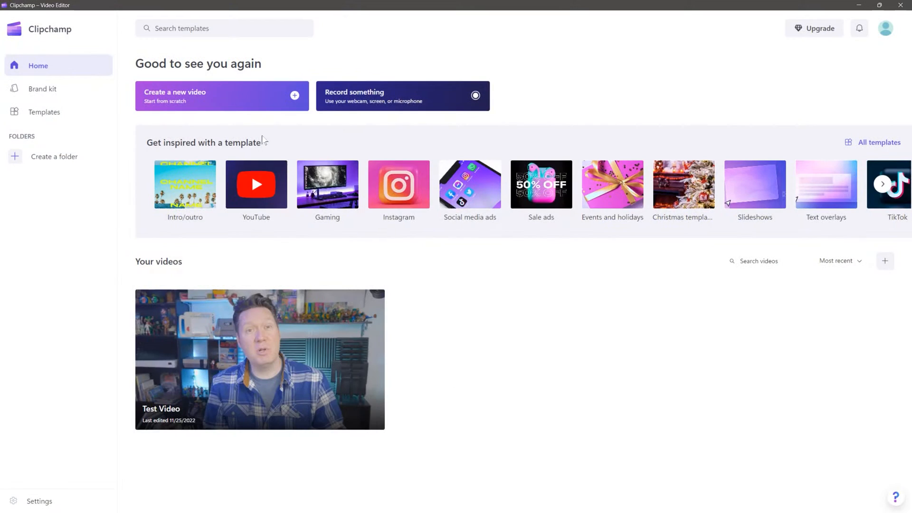
left_click(207, 106)
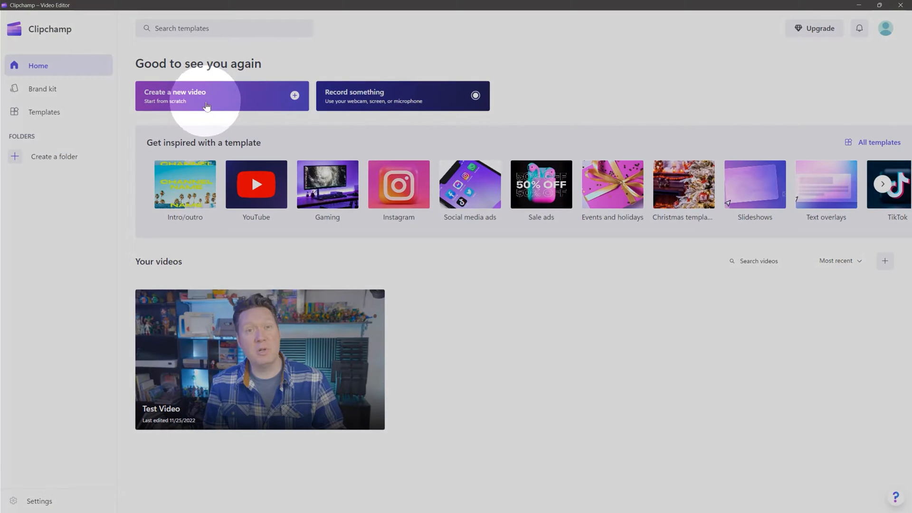
Scroll through Clipchamp's template categories, then create a new untitled video project.
left_click(44, 112)
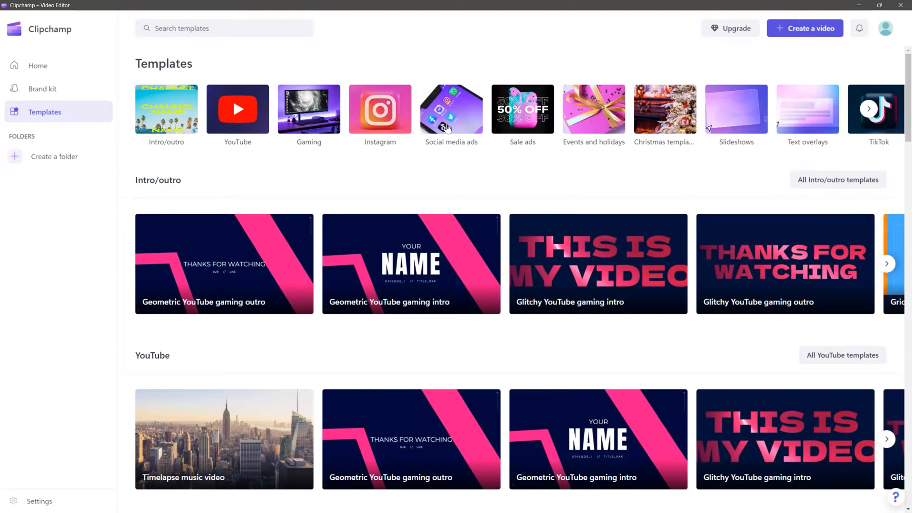
scroll("down", 3)
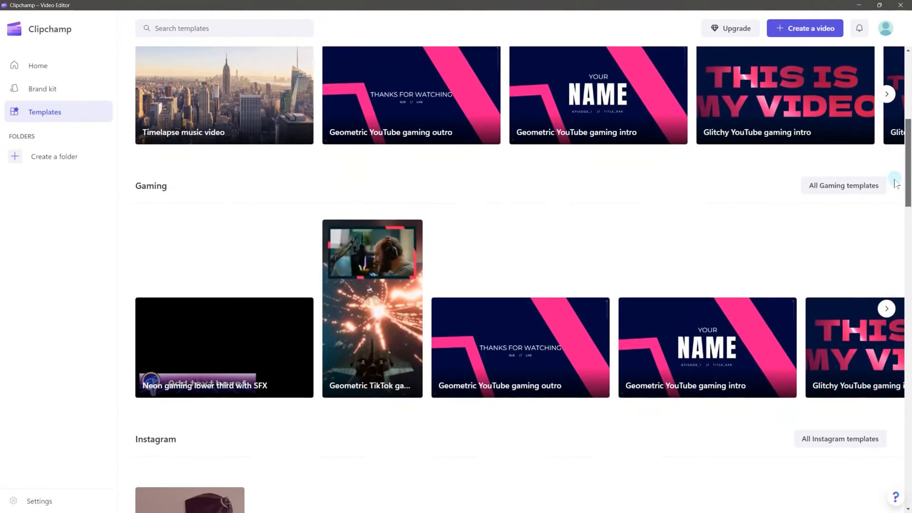
scroll("down", 3)
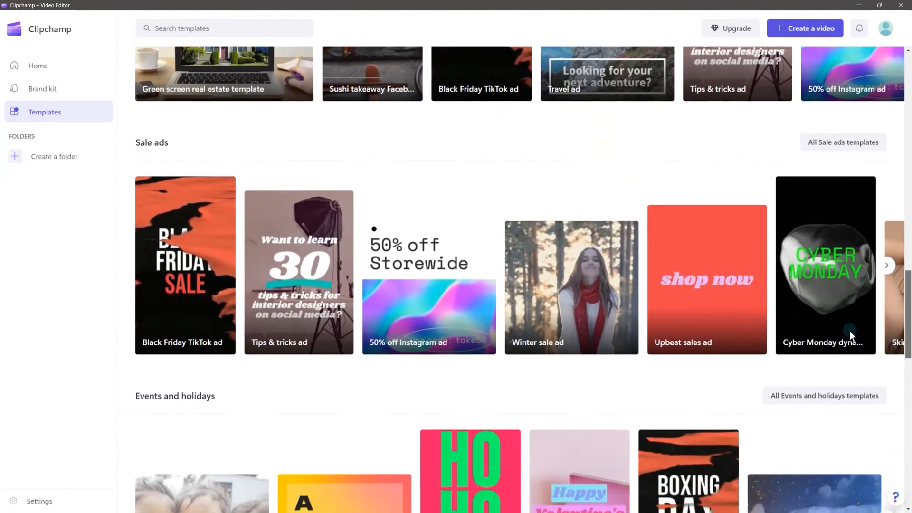
scroll("down", 3)
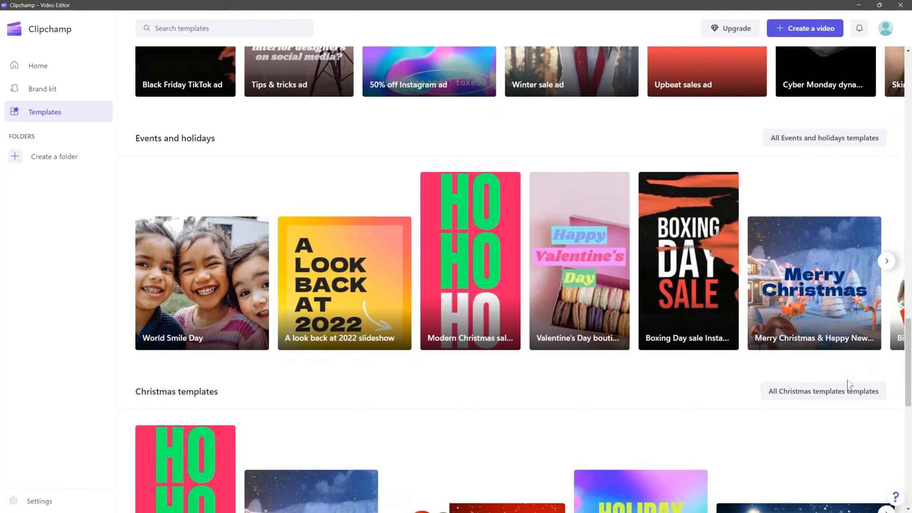
left_click(38, 65)
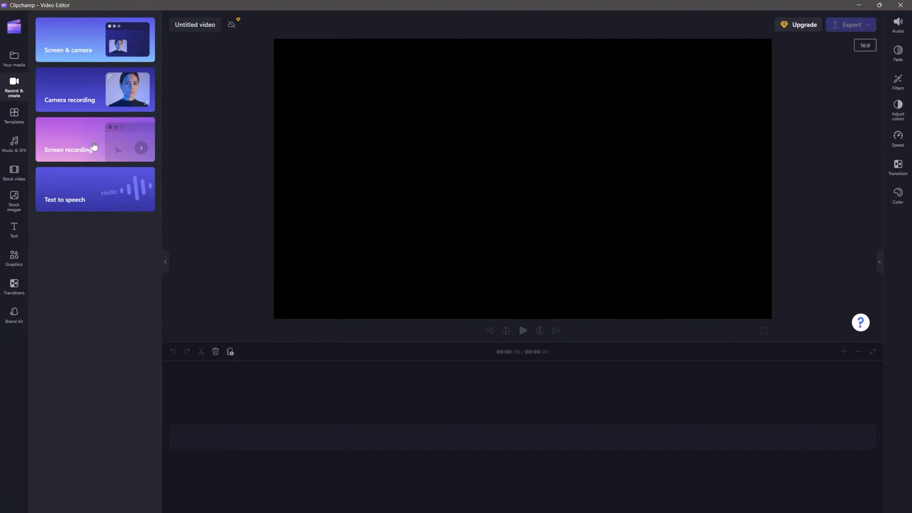
Try Screen recording, cancel the share picker, and go back to Home.
left_click(95, 139)
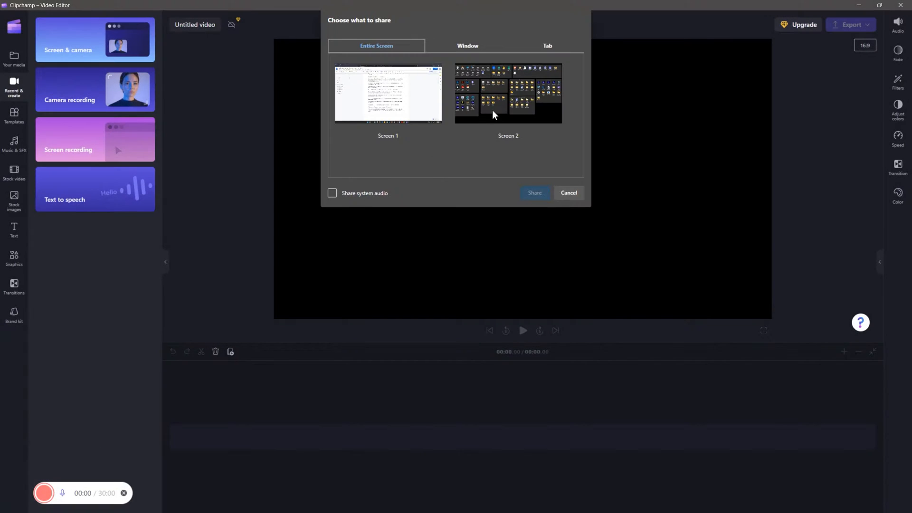
mouse_move(539, 99)
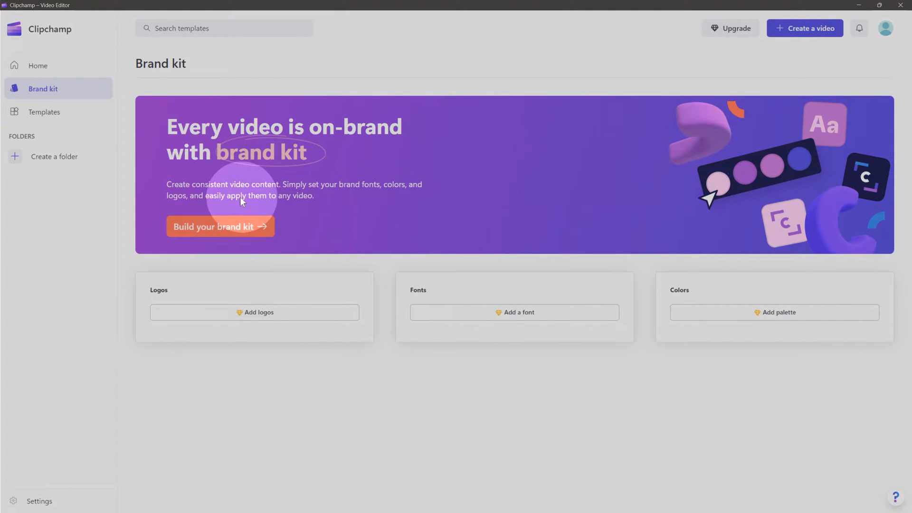
mouse_move(43, 76)
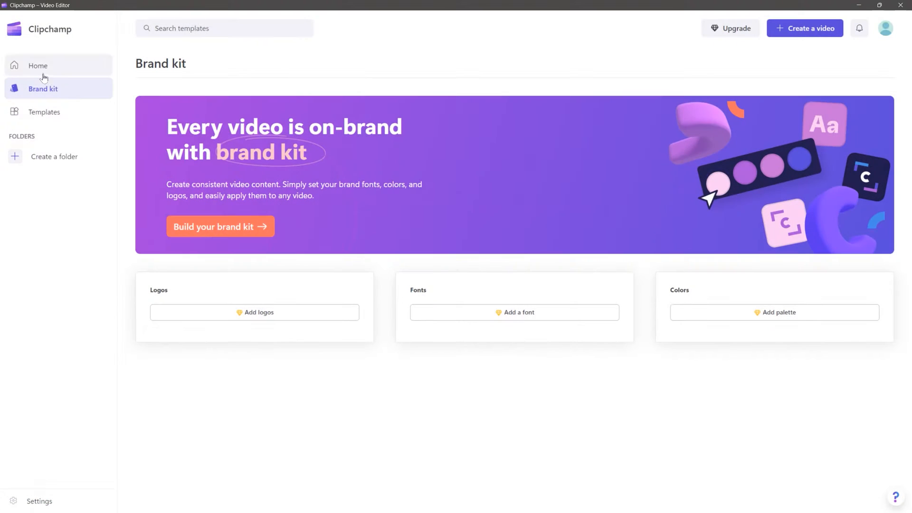
left_click(38, 65)
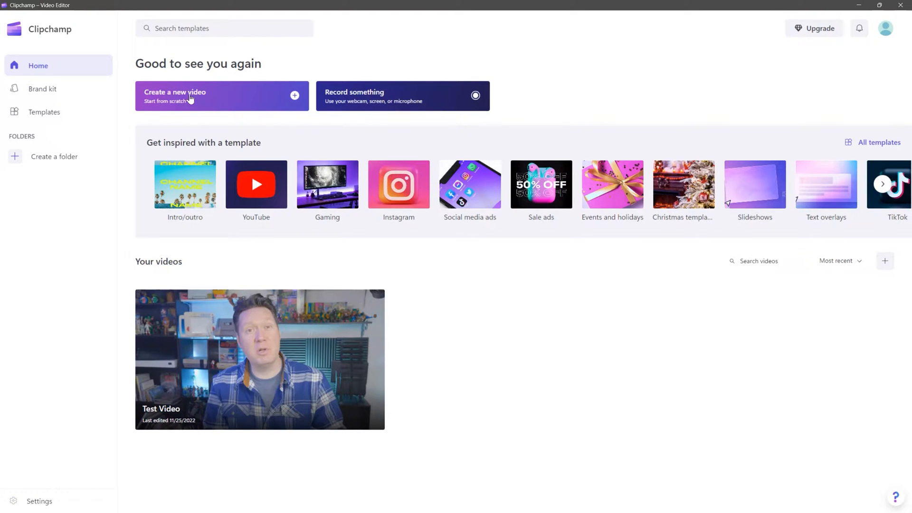
Create a new video and browse the stock video, stock image and Transitions libraries.
left_click(195, 102)
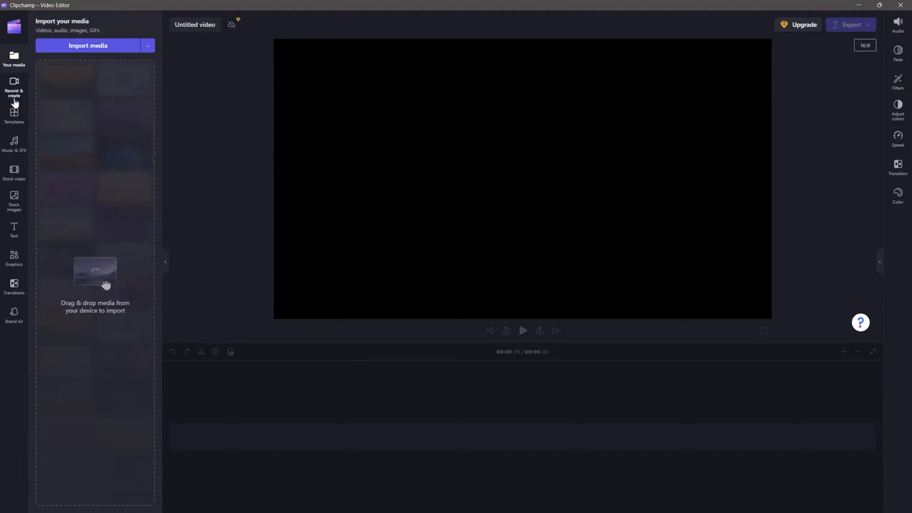
left_click(14, 172)
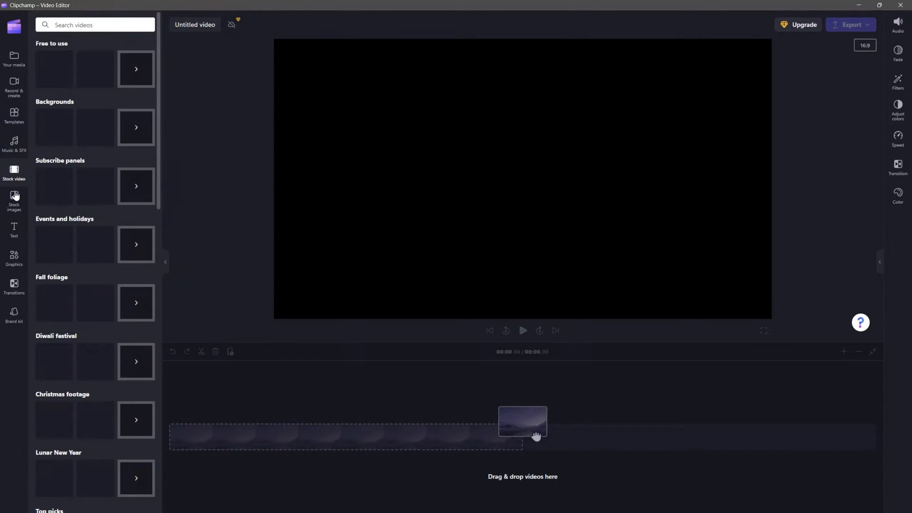
left_click(14, 201)
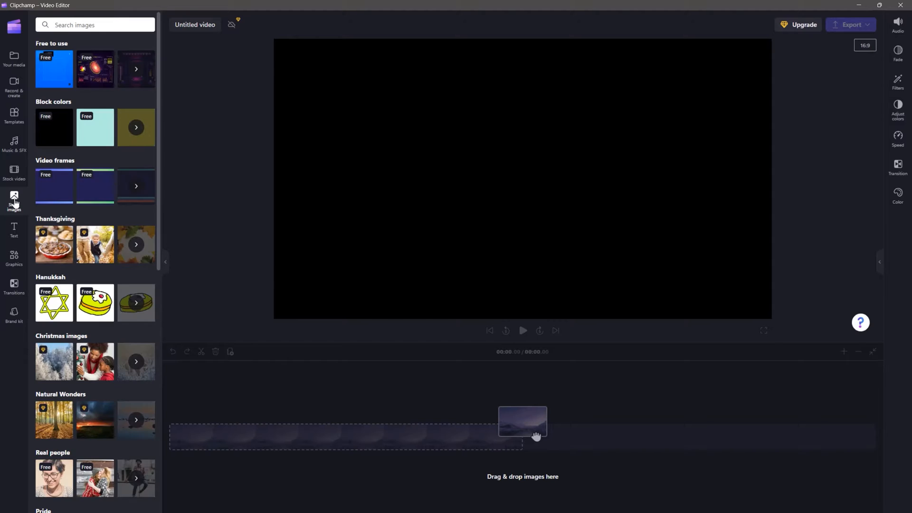
left_click(13, 285)
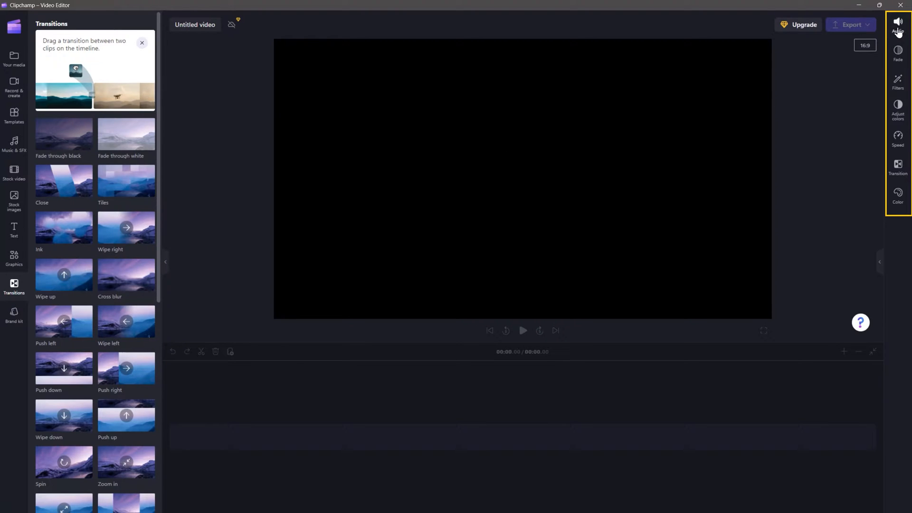
left_click(898, 22)
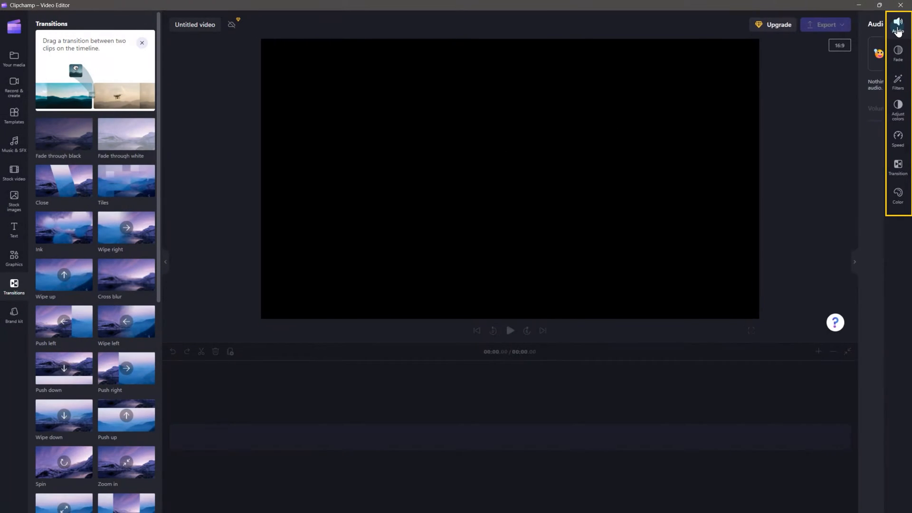
left_click(897, 55)
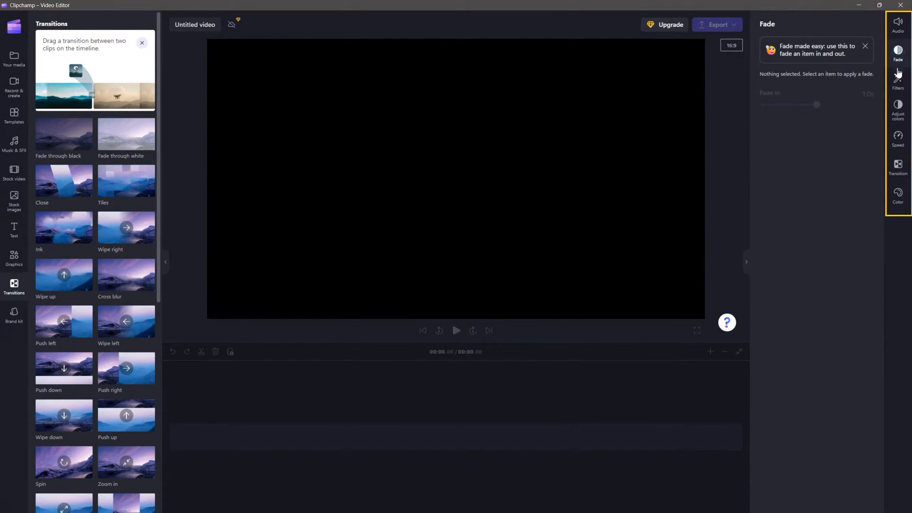
left_click(898, 80)
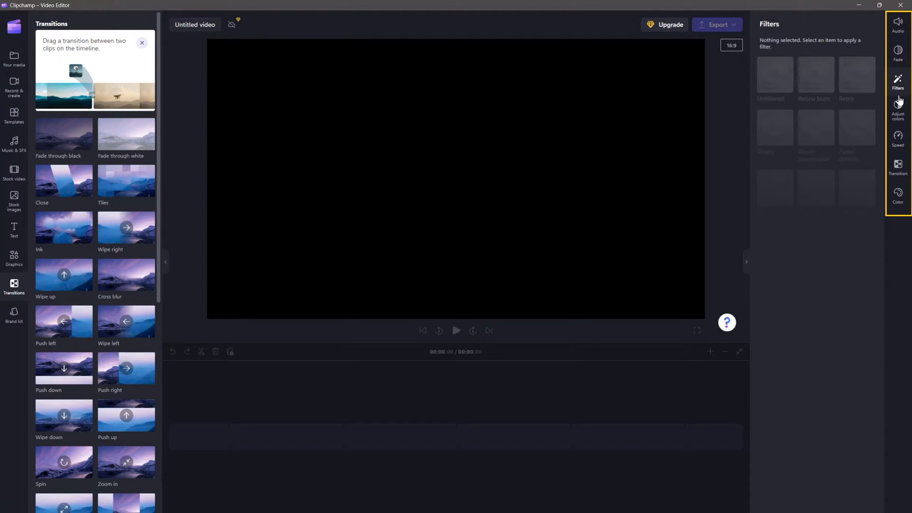
left_click(897, 138)
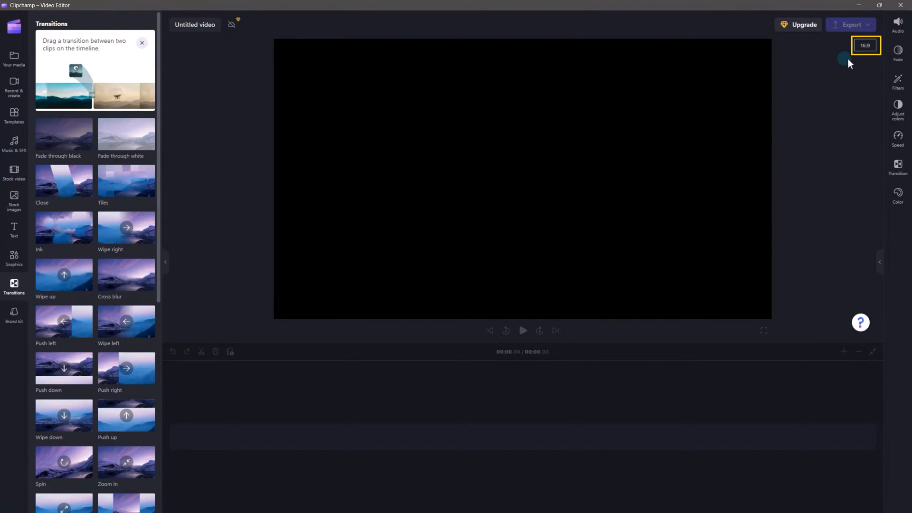
left_click(865, 46)
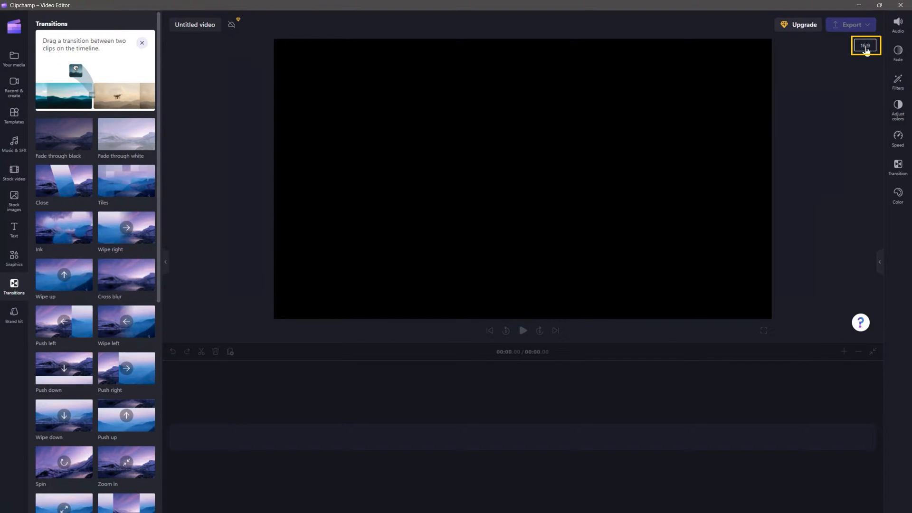
left_click(866, 46)
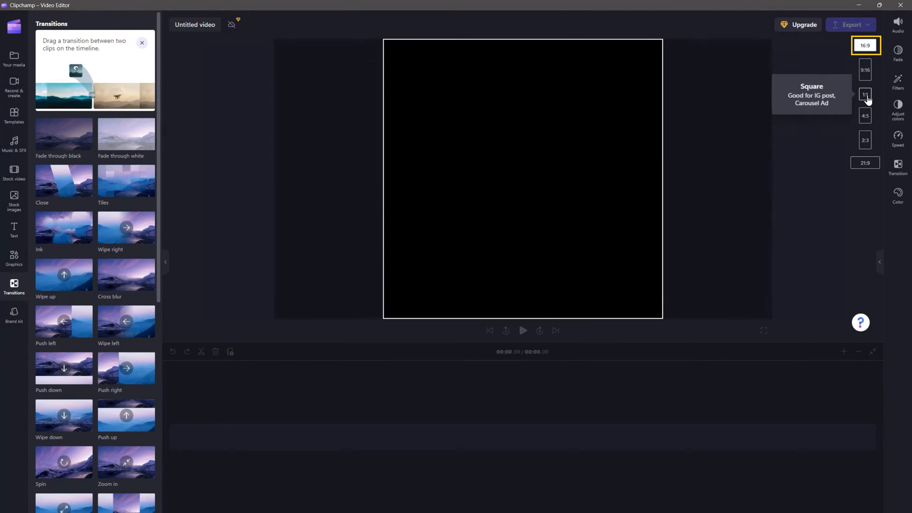
left_click(865, 45)
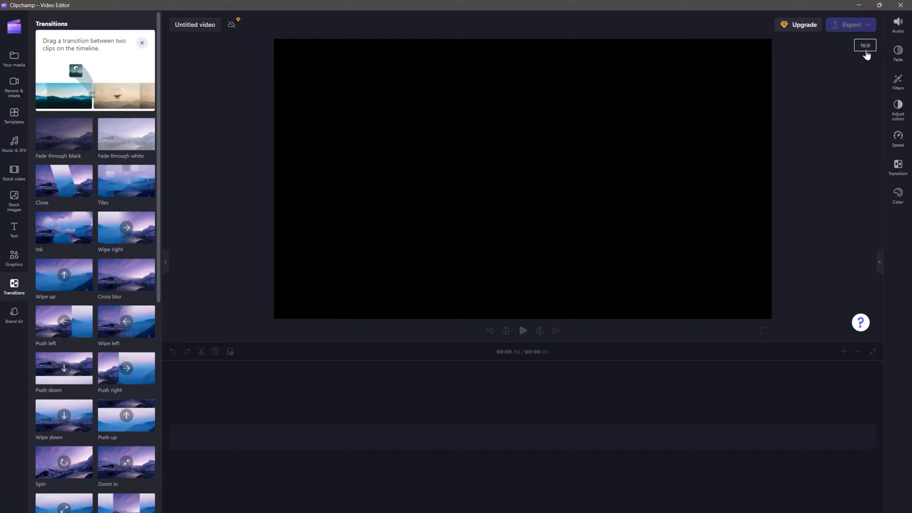
left_click(195, 24)
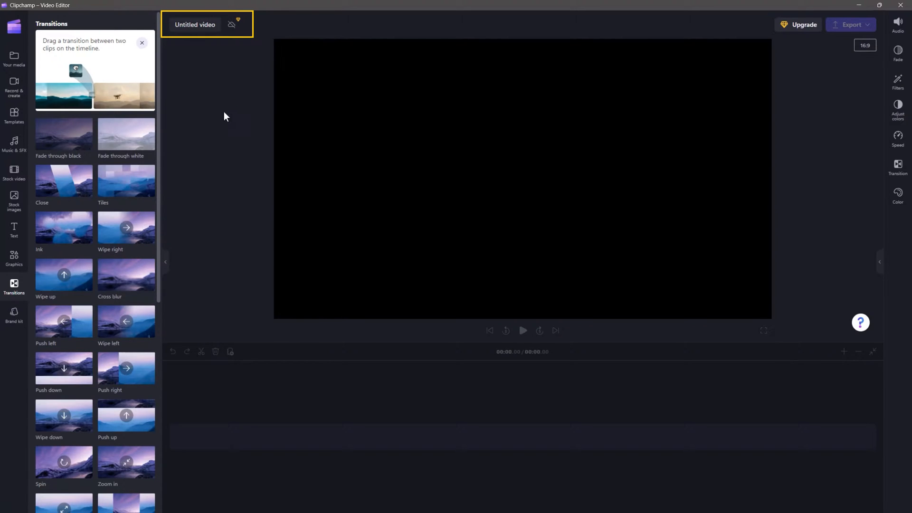
left_click(14, 58)
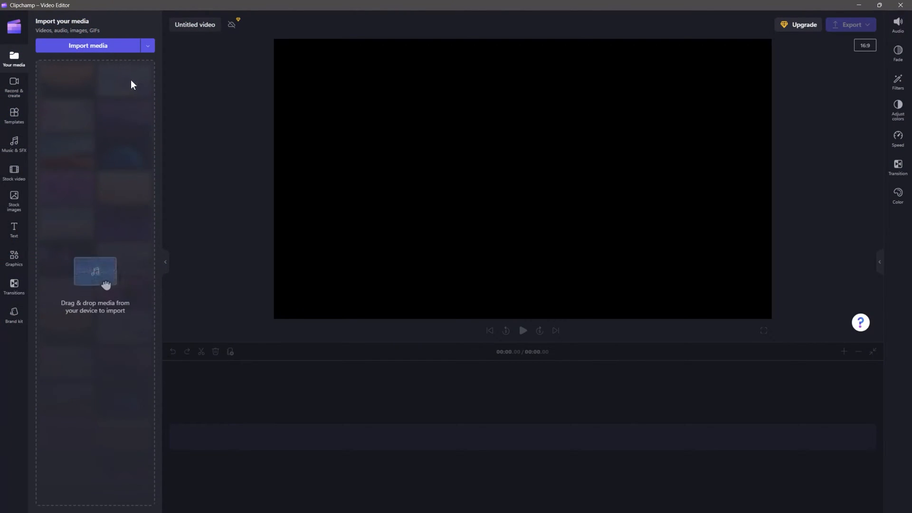
mouse_move(83, 164)
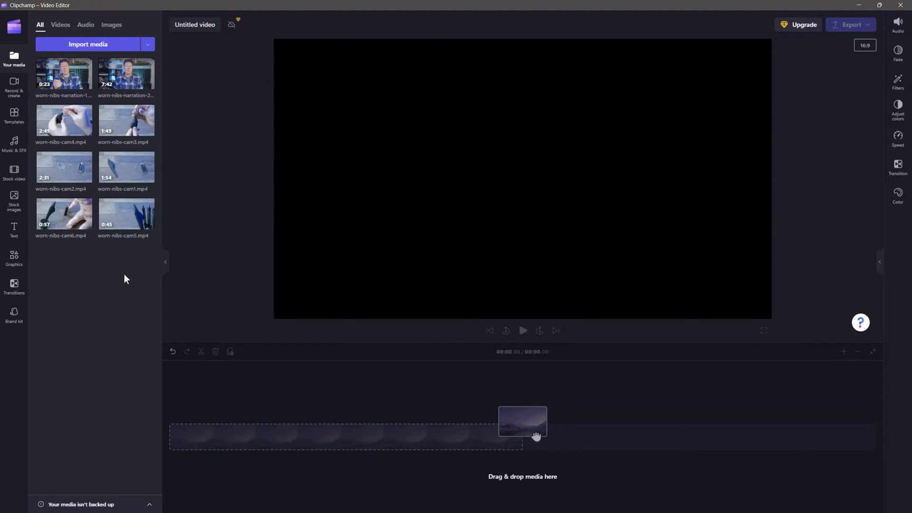
mouse_move(75, 298)
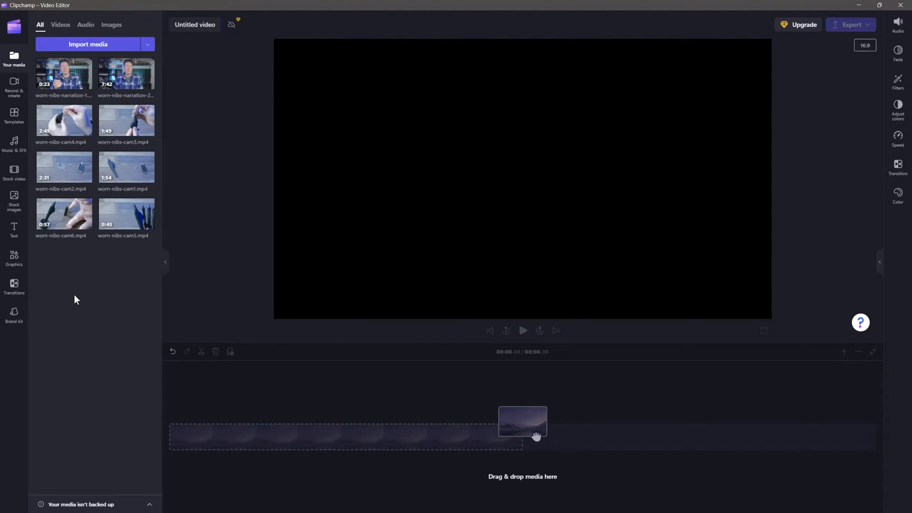
mouse_move(97, 287)
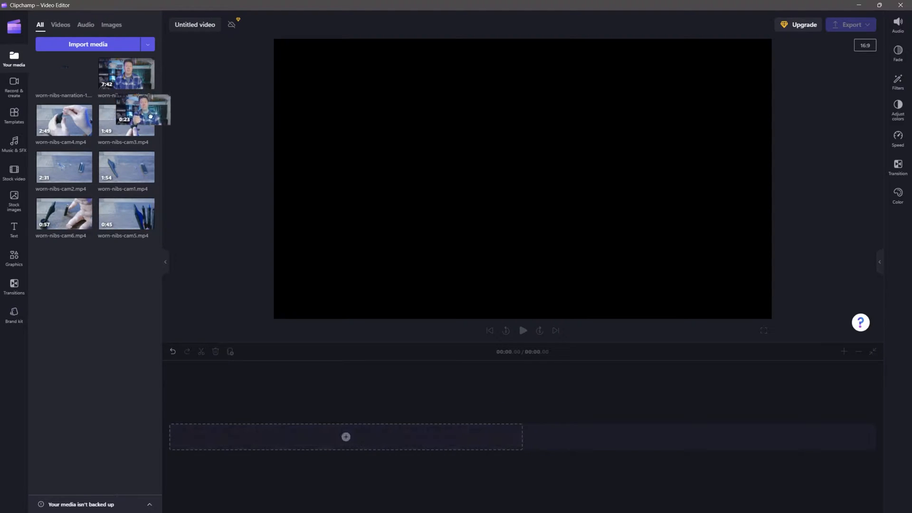
Drag the narration clips onto the timeline and zoom in and out to inspect them.
left_click_drag(125, 110, 346, 437)
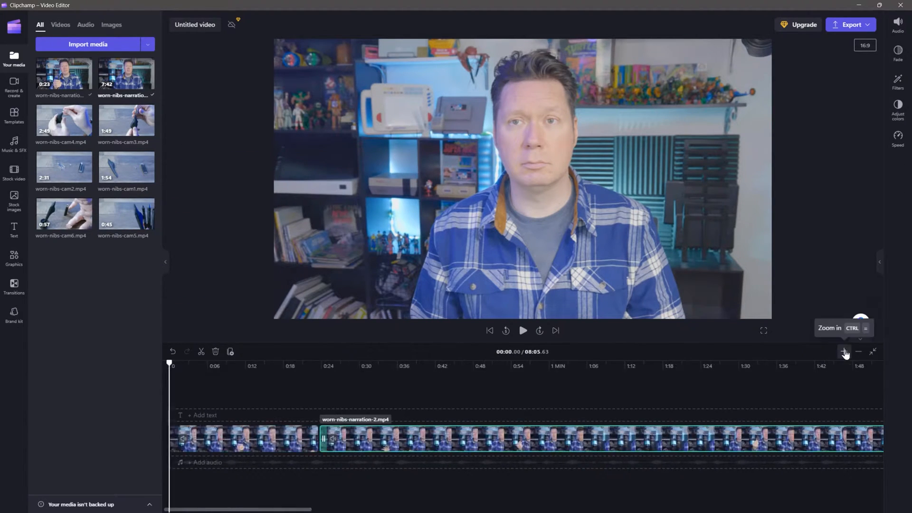
left_click(845, 352)
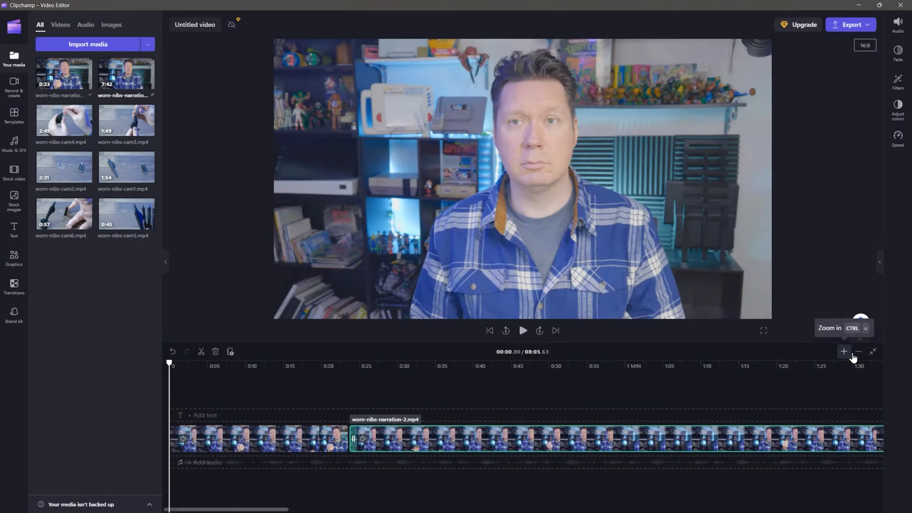
left_click(859, 352)
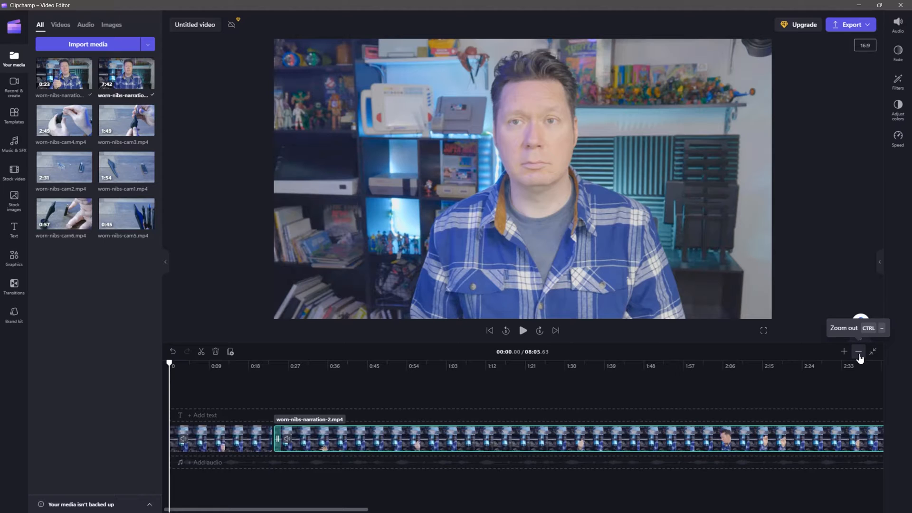
left_click(858, 352)
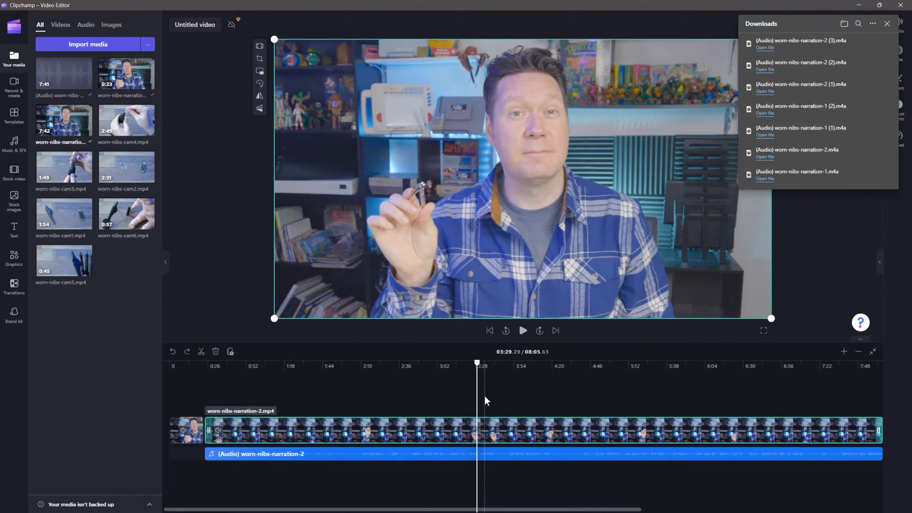
Split and delete unwanted narration parts, trimming the timeline to about 1:14.
left_click(845, 352)
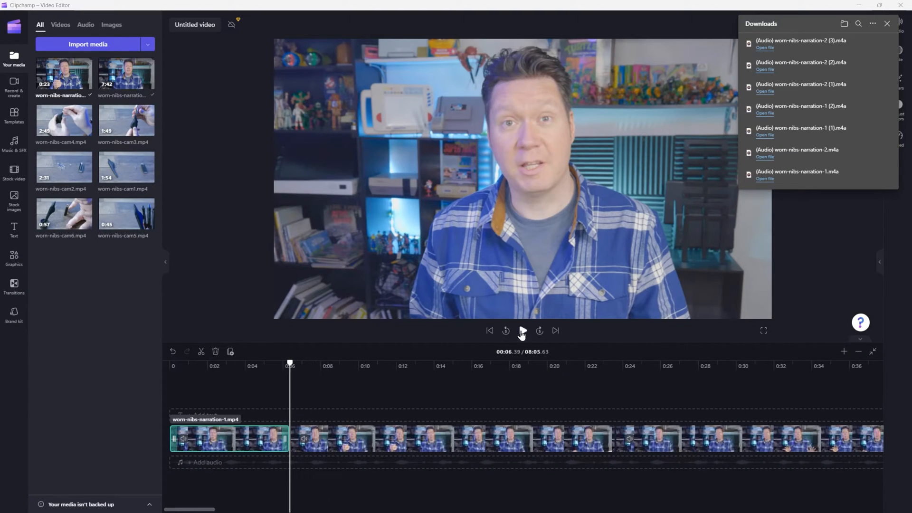
left_click(521, 331)
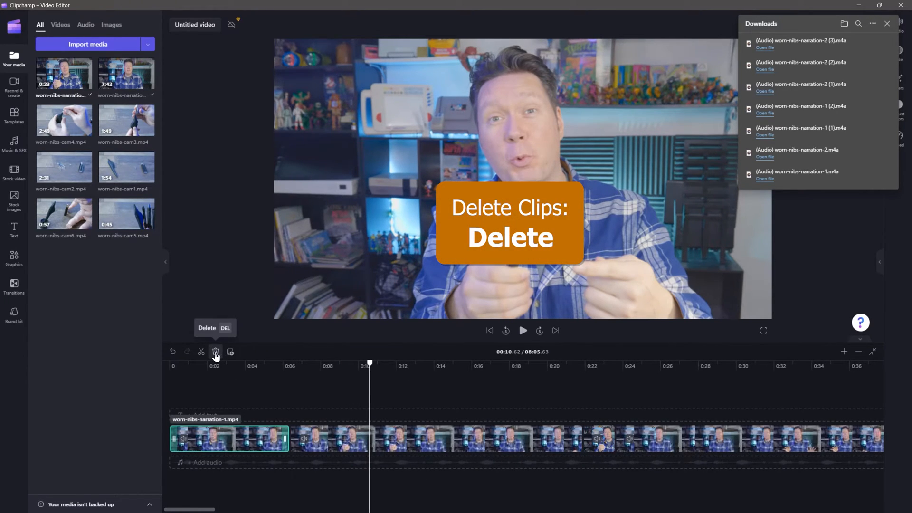
left_click(215, 352)
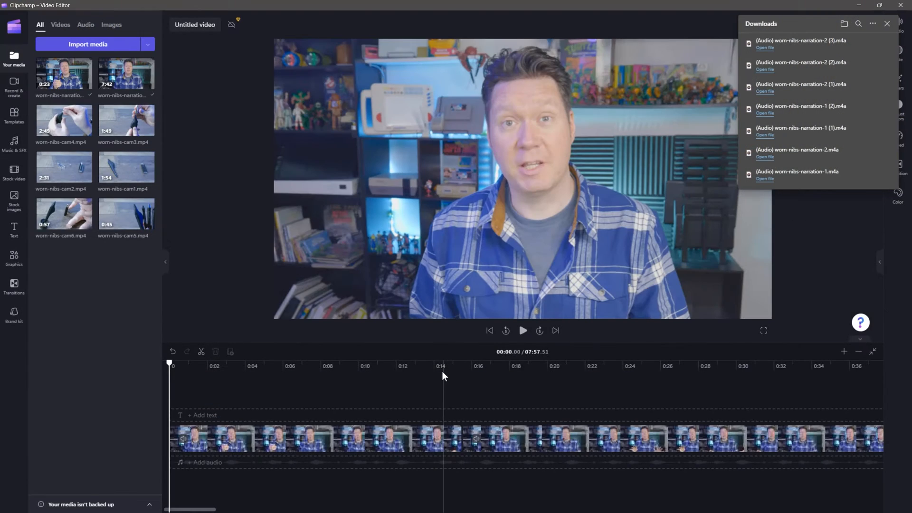
left_click(522, 330)
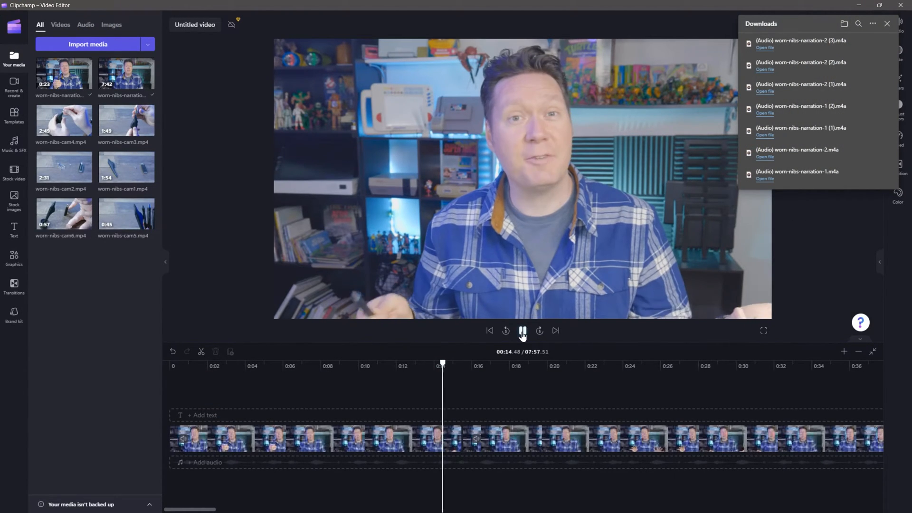
left_click(518, 441)
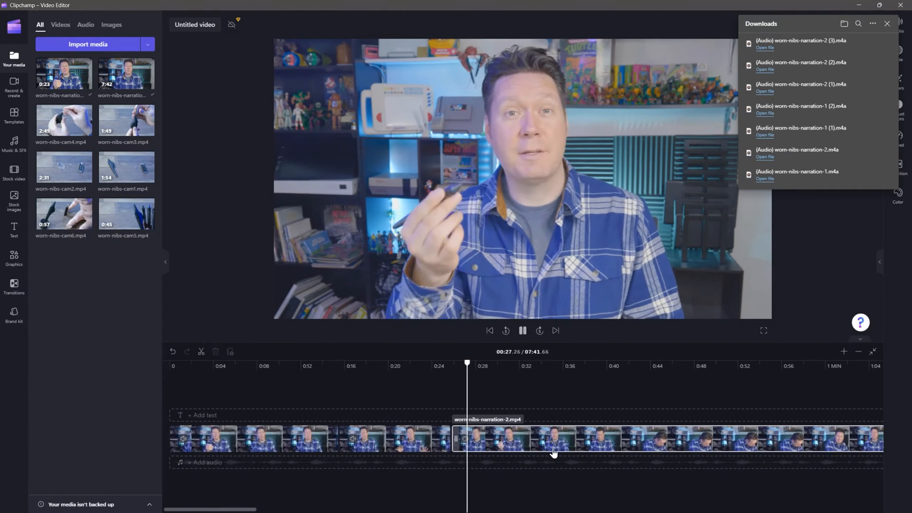
left_click(873, 352)
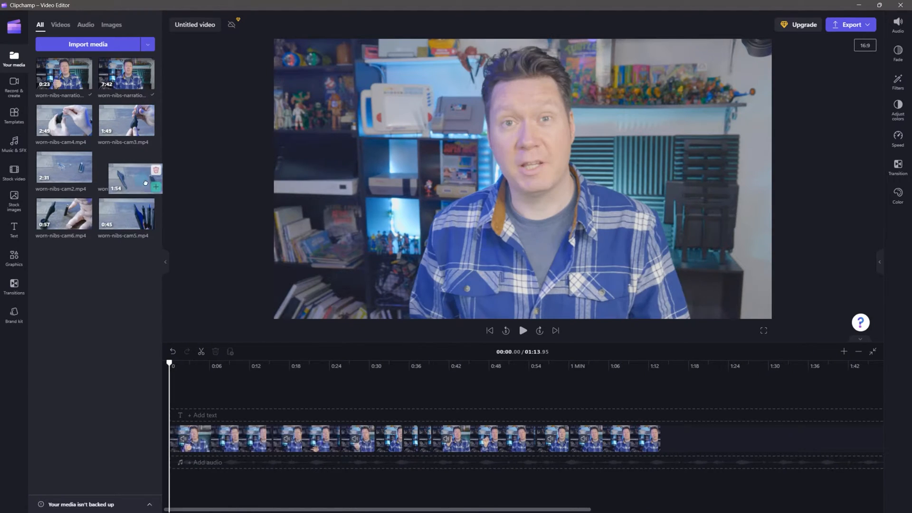
Place cam1 B-roll above the narration, move it to around 0:42, and preview.
left_click_drag(127, 177, 320, 405)
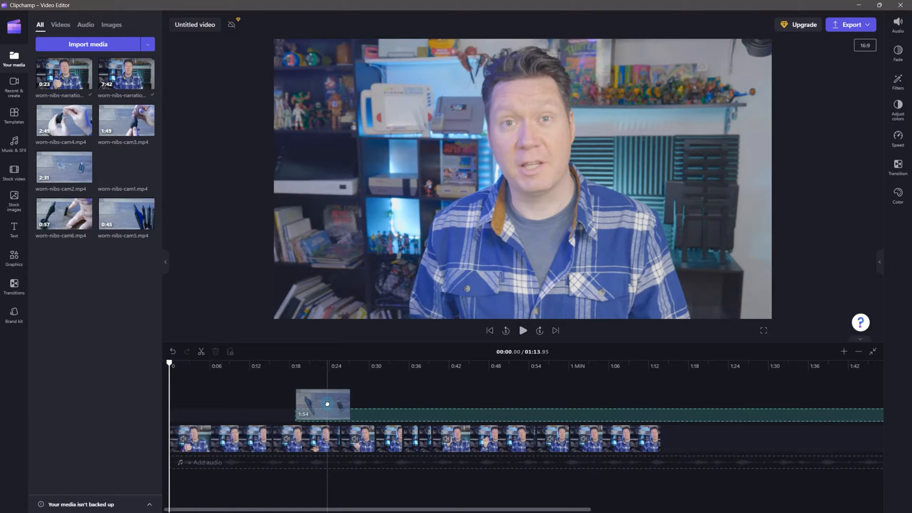
left_click_drag(327, 404, 494, 401)
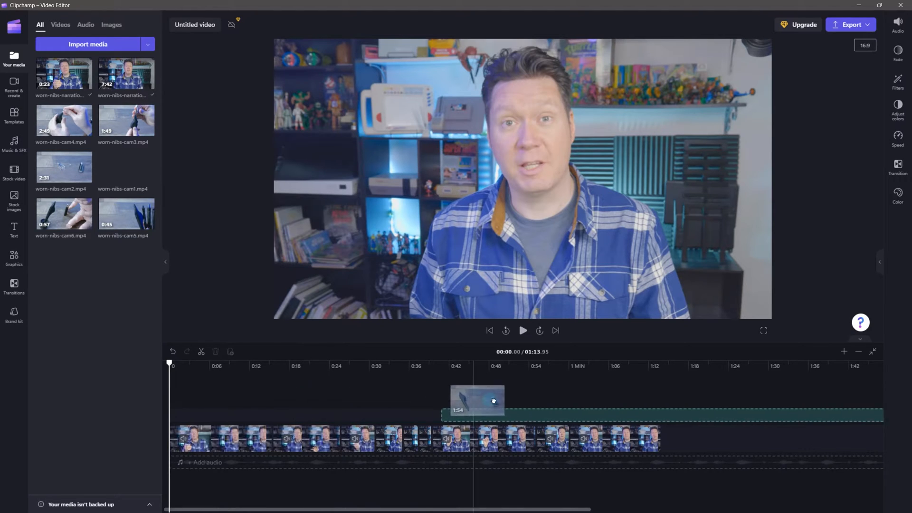
left_click_drag(477, 402, 698, 414)
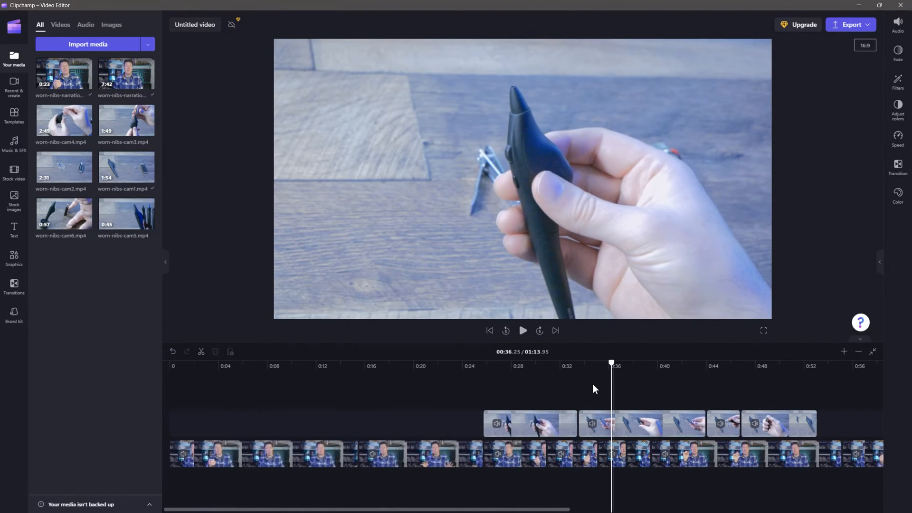
left_click(521, 331)
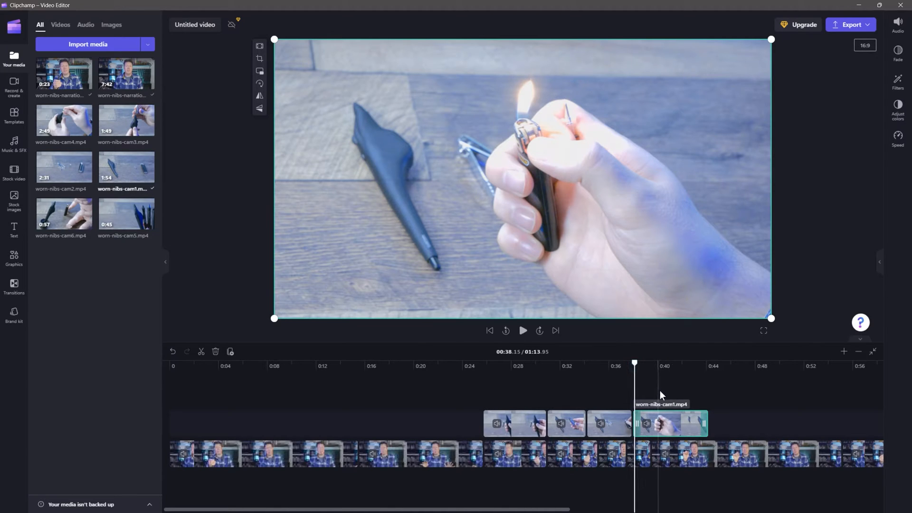
left_click(523, 331)
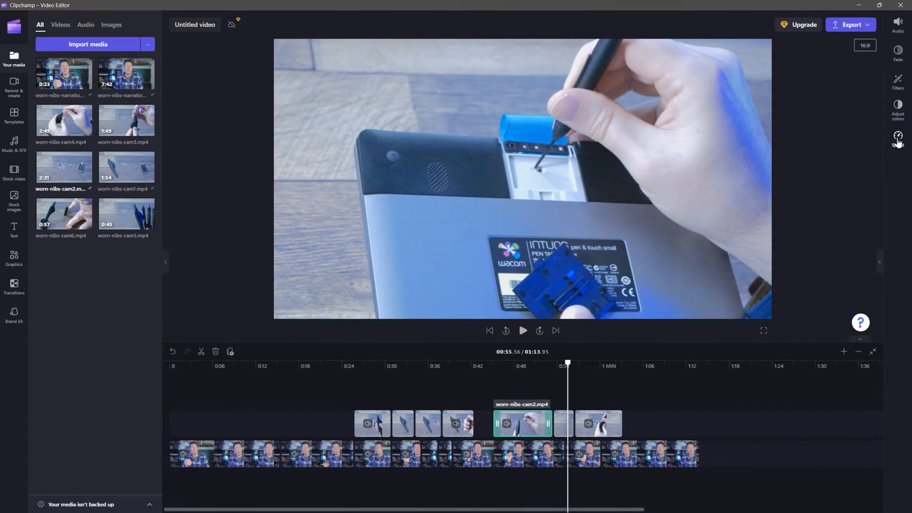
Adjust the cam2 B-roll piece's playback speed in the Speed panel.
left_click(897, 138)
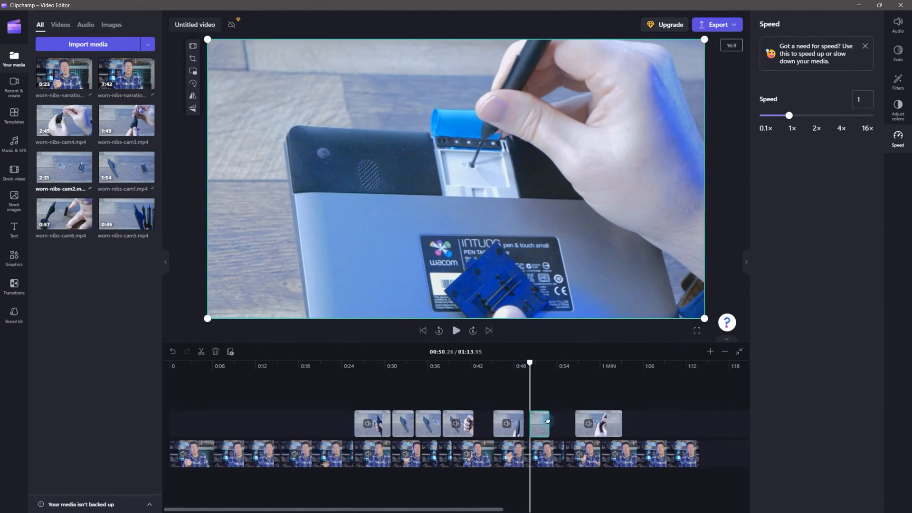
left_click(457, 331)
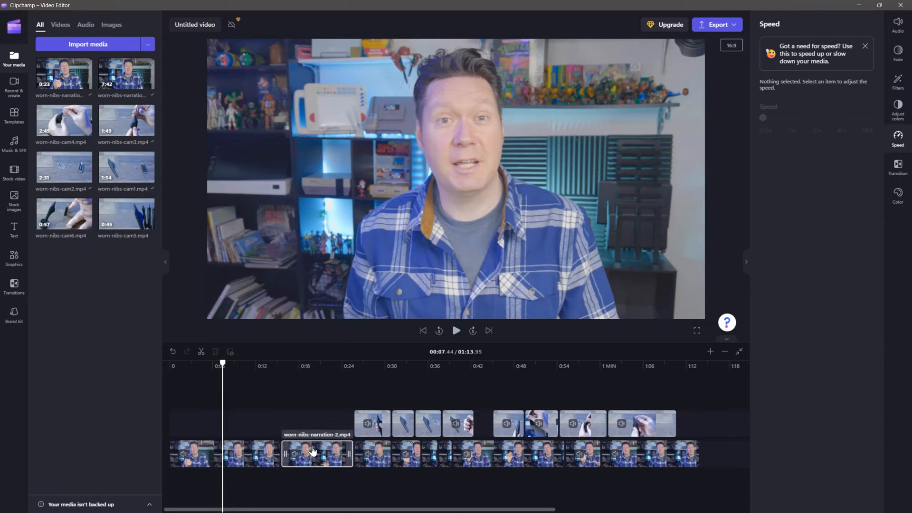
left_click(317, 454)
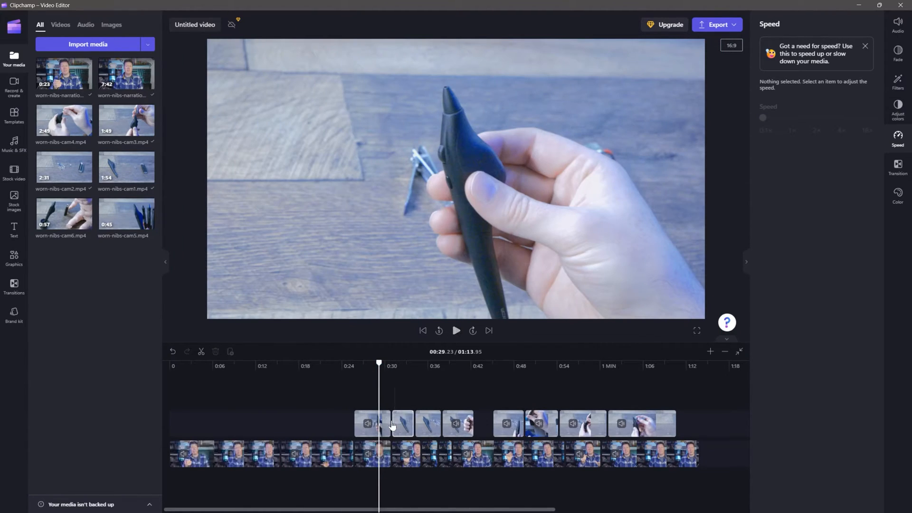
Apply Wipe left transitions between B-roll pieces, shorten them to 0.4s, and preview.
left_click(898, 24)
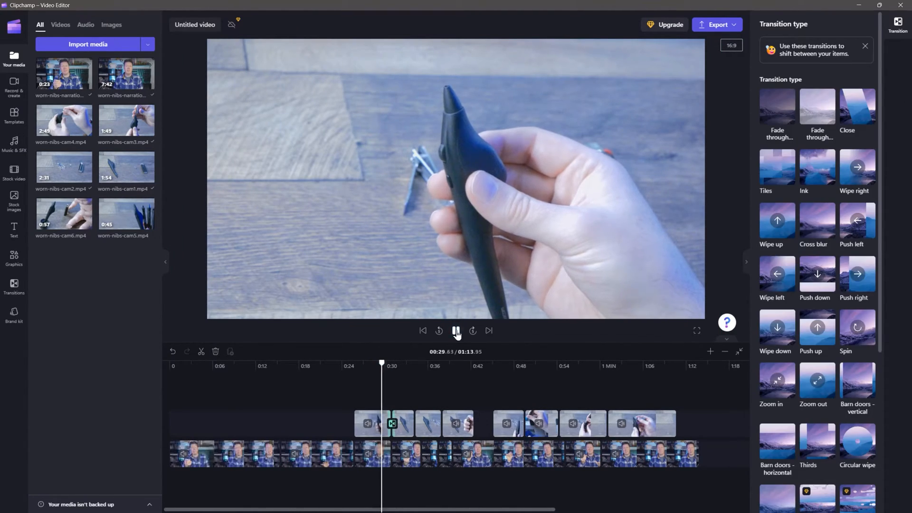
left_click(456, 331)
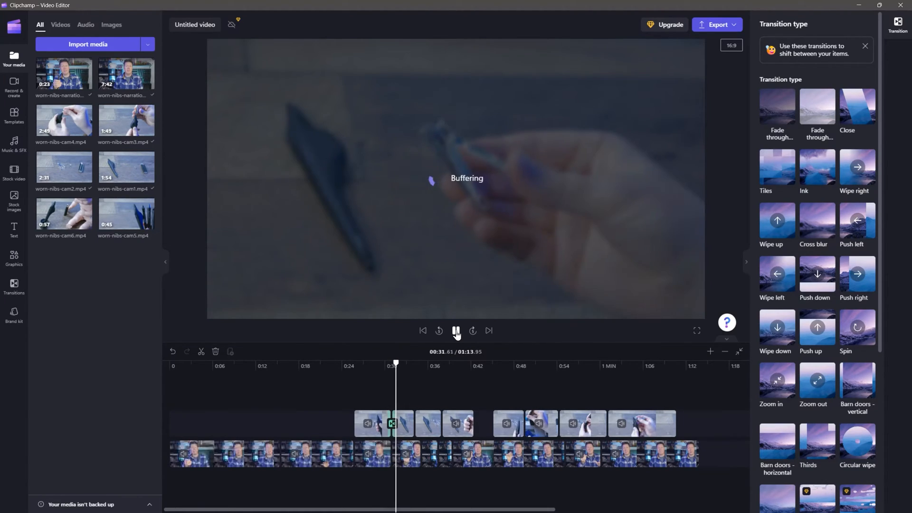
left_click(457, 331)
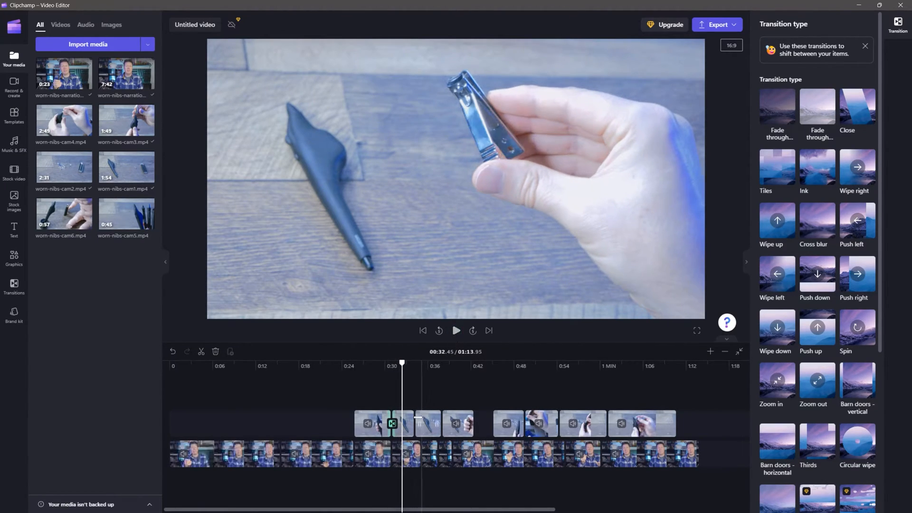
mouse_move(415, 423)
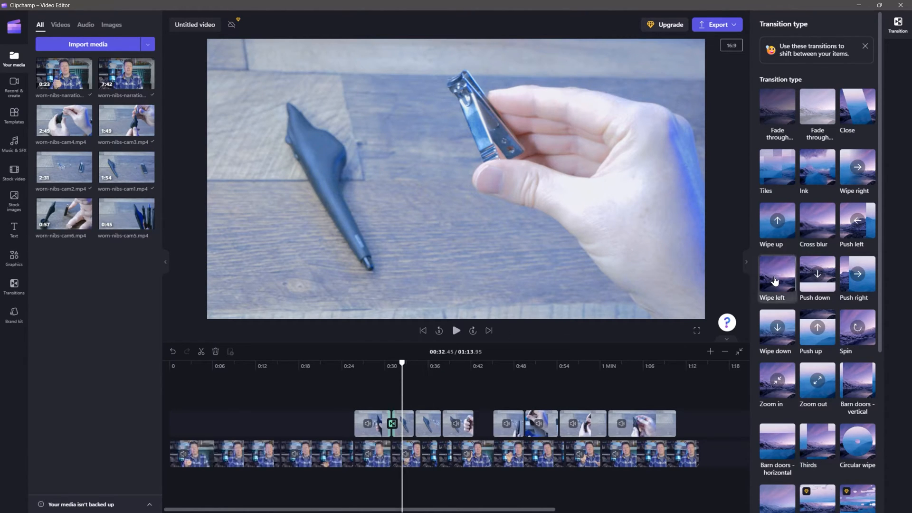
mouse_move(783, 280)
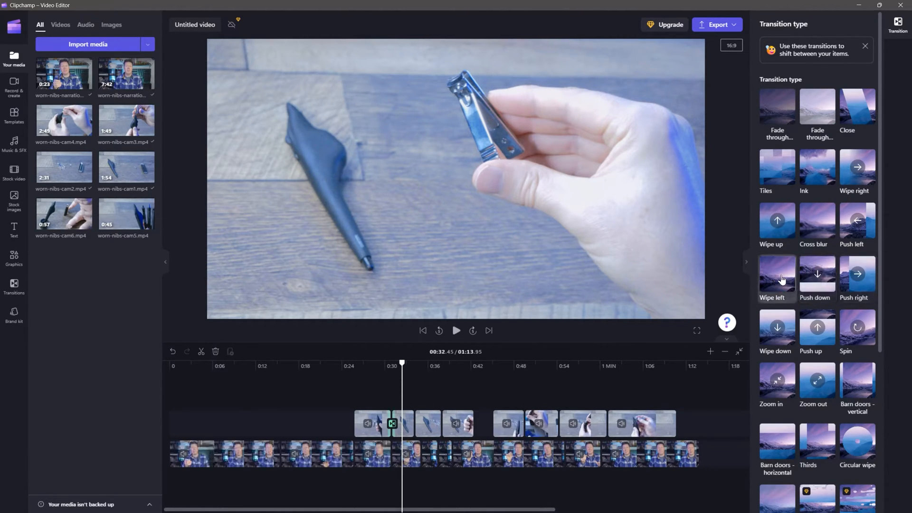
left_click(777, 274)
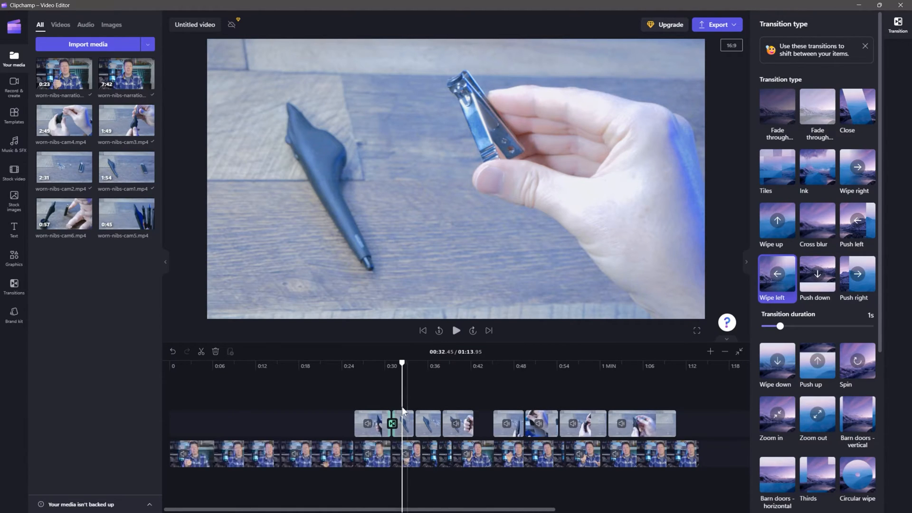
left_click(457, 331)
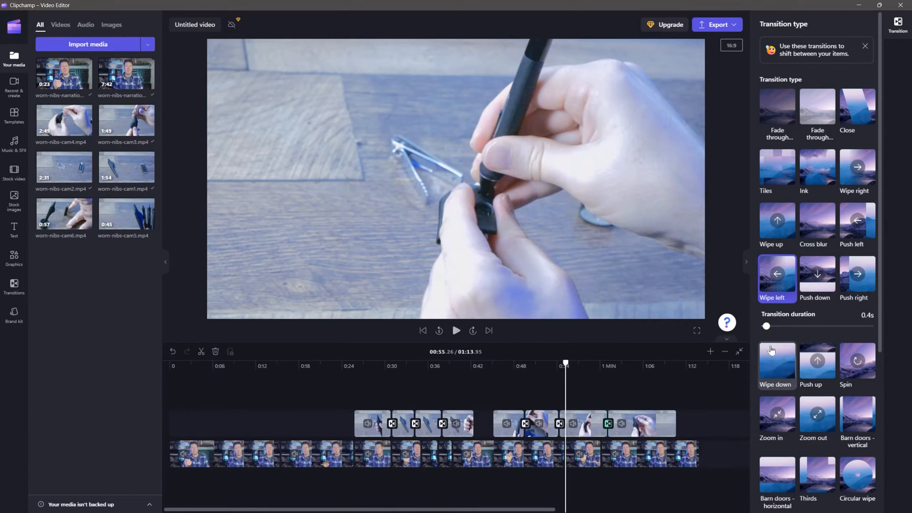
Give the last narration clip a 0.5s fade out, then move playback to about 0:27.
left_click(650, 455)
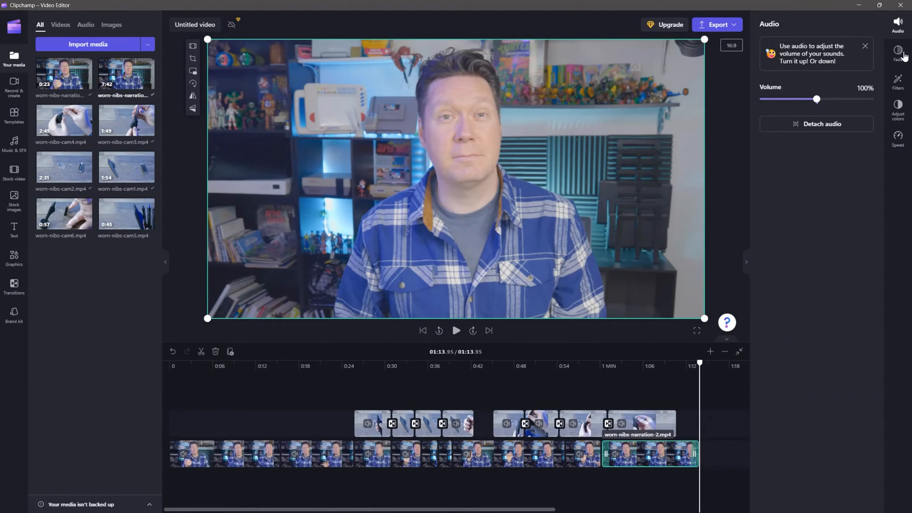
left_click(898, 51)
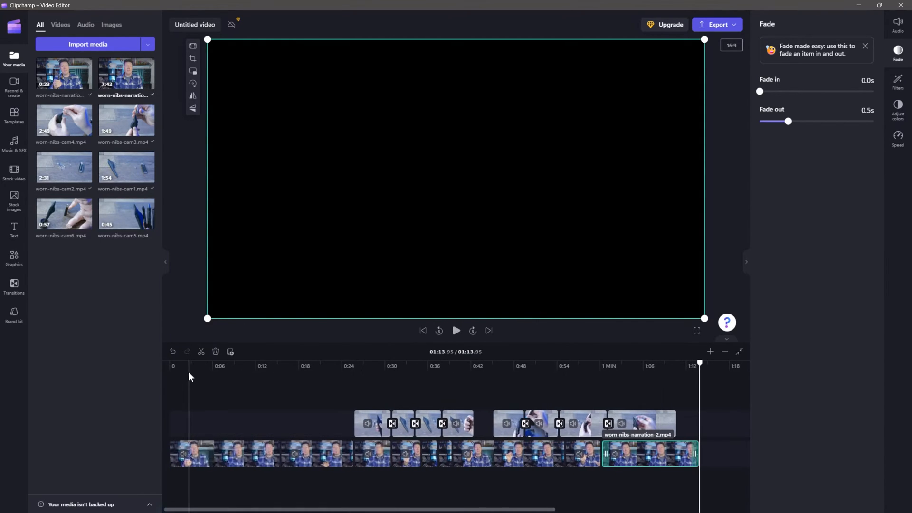
left_click(362, 366)
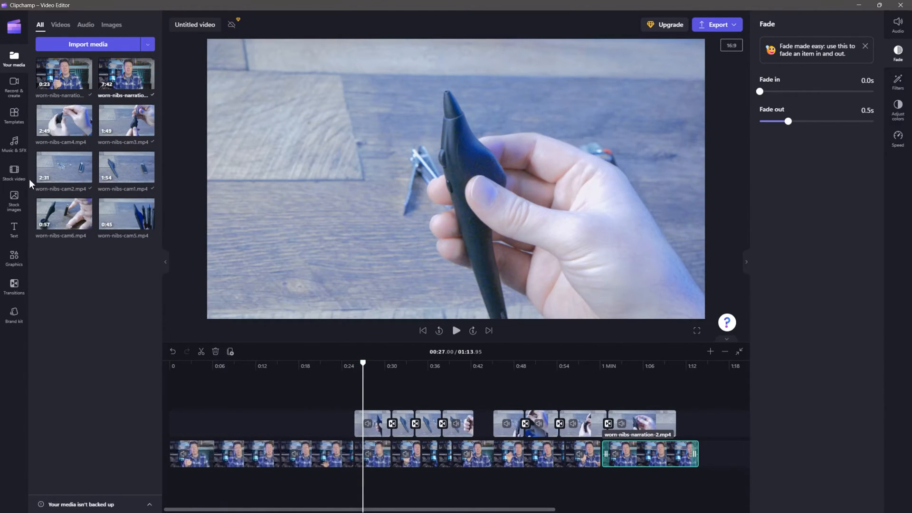
Add four Plain text titles over the B-roll clips, including 'Worn Nib' and 'Push Pin'.
left_click(14, 229)
type("Worn Nib")
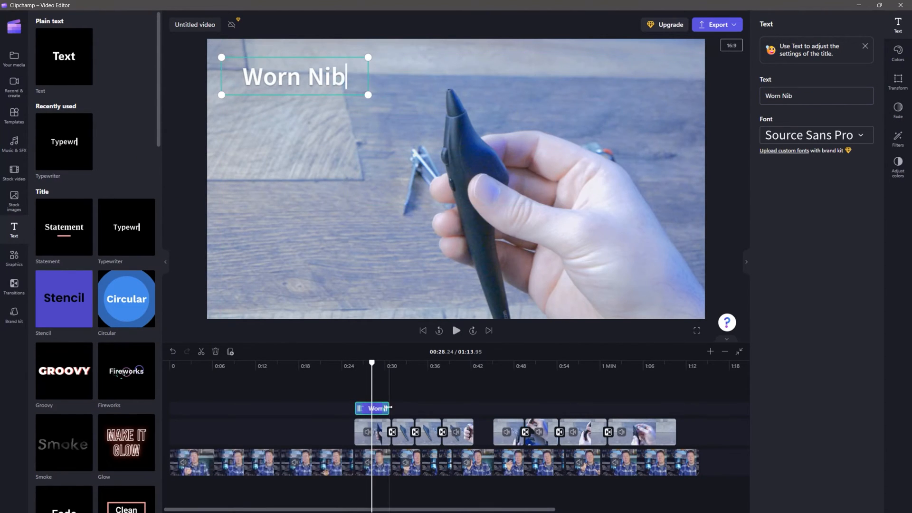
left_click(428, 408)
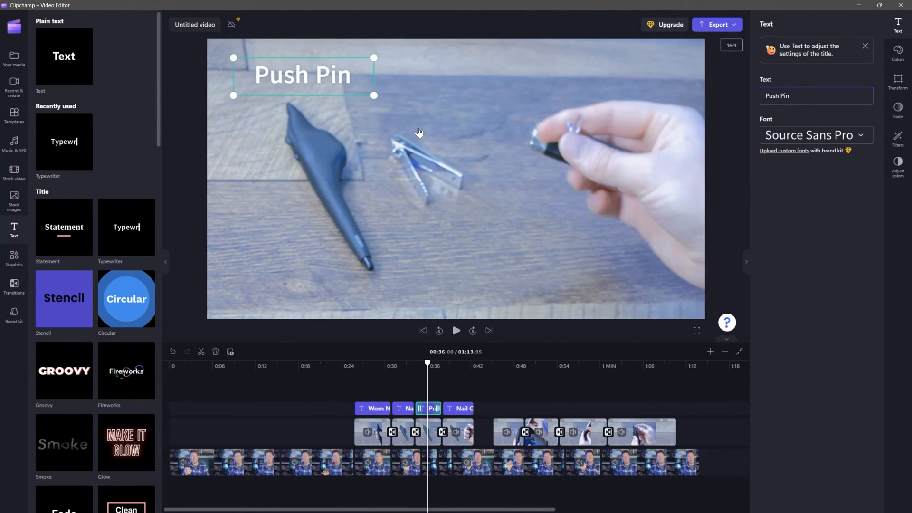
left_click(898, 31)
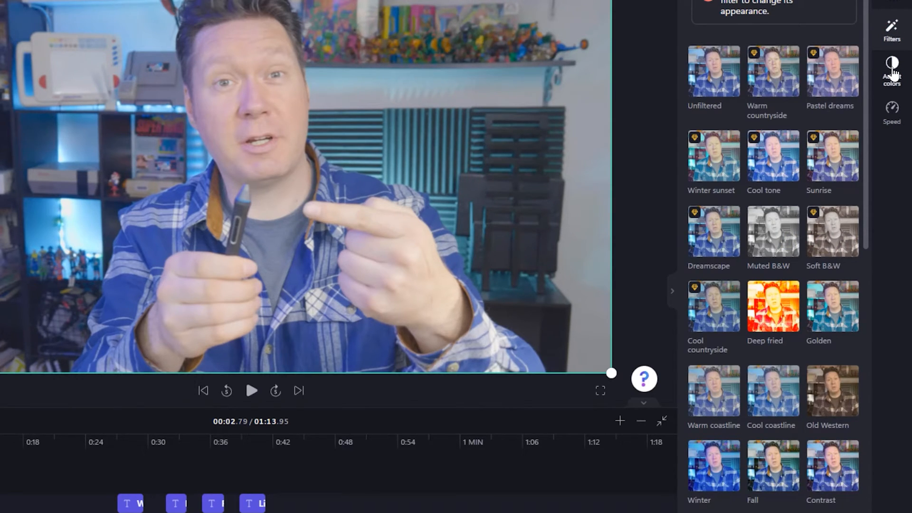
Raise the narration clip's saturation and apply the Contrast filter to the opening narration clip.
left_click(891, 70)
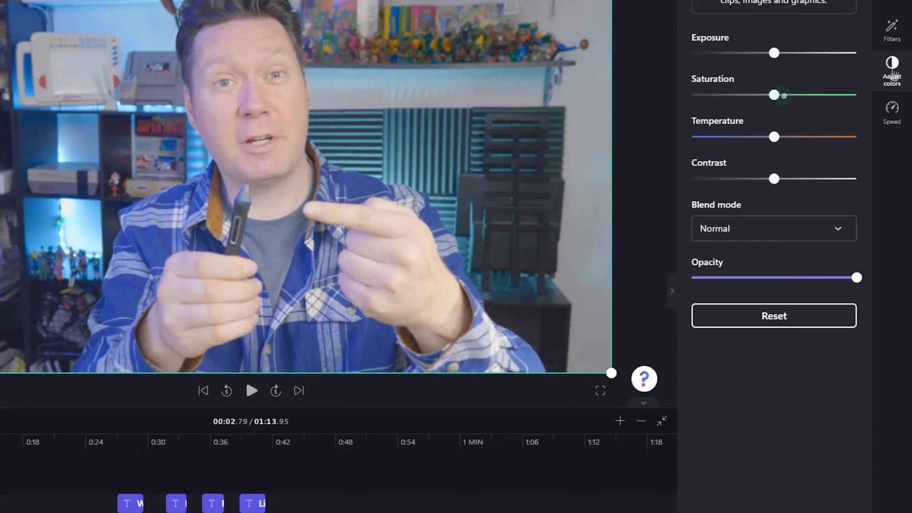
left_click_drag(774, 95, 791, 95)
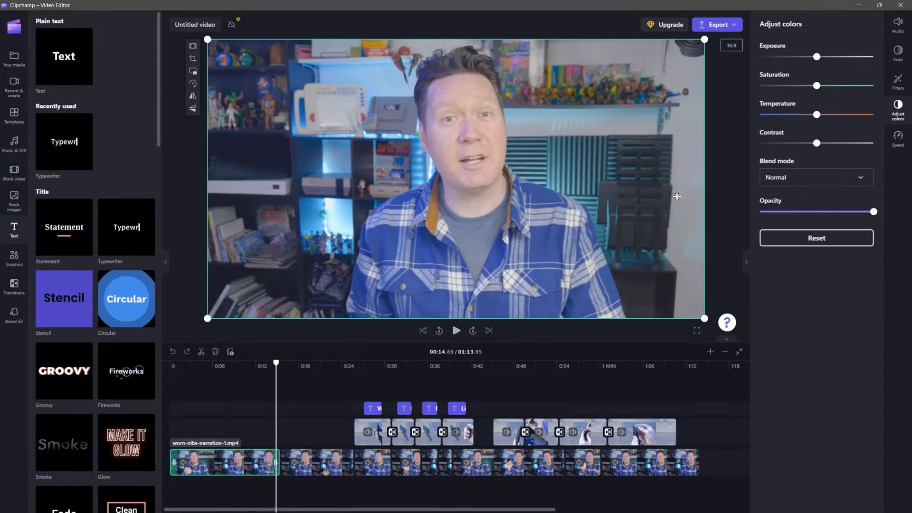
left_click(898, 80)
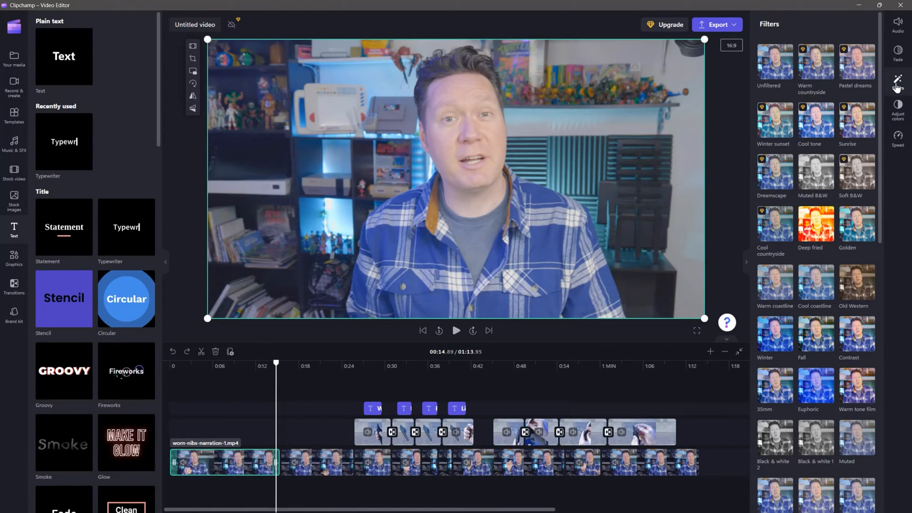
left_click(856, 334)
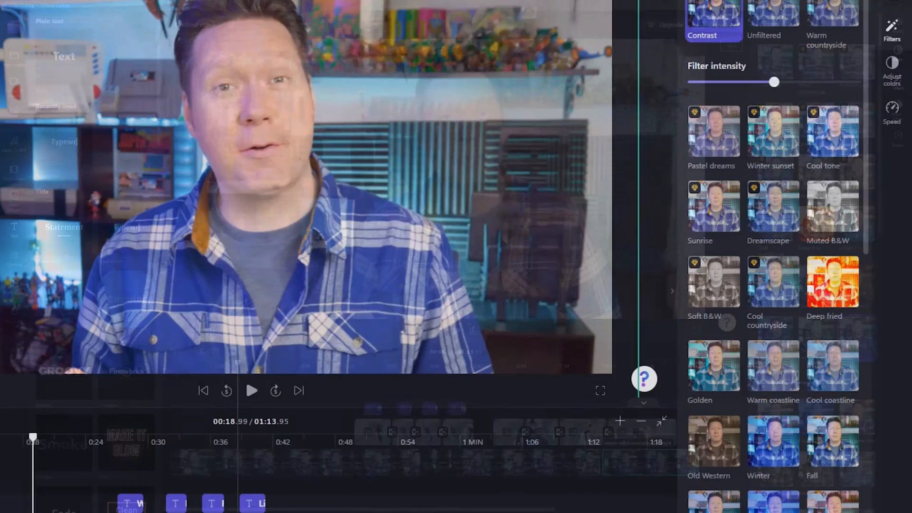
left_click(892, 69)
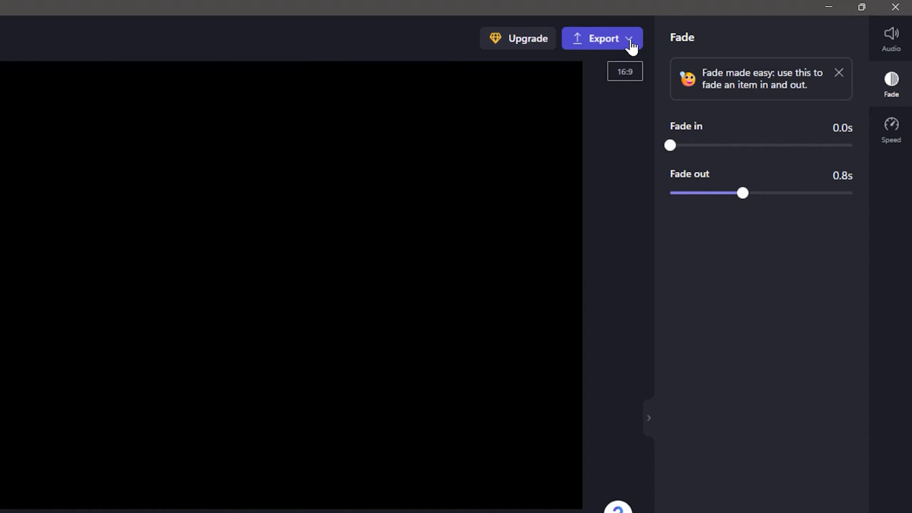
Export the finished video and choose a resolution so rendering begins.
left_click(602, 39)
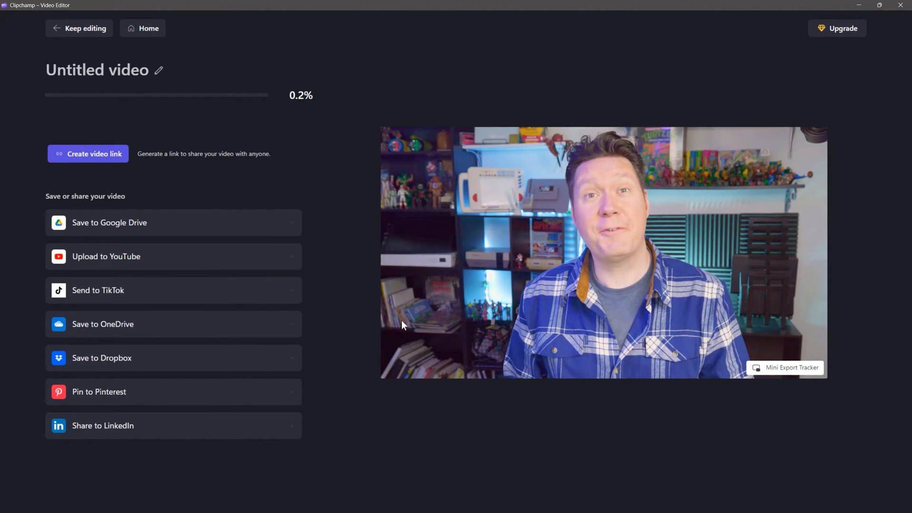
mouse_move(205, 94)
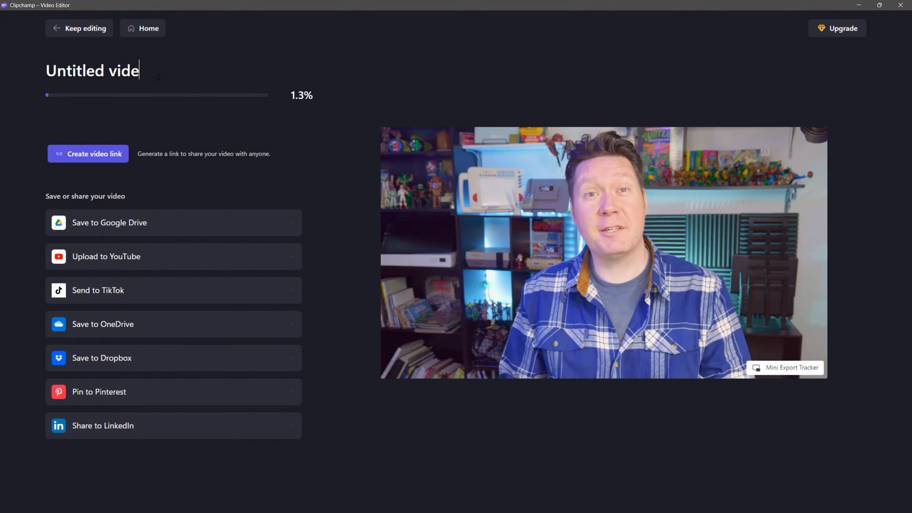
type("Tes")
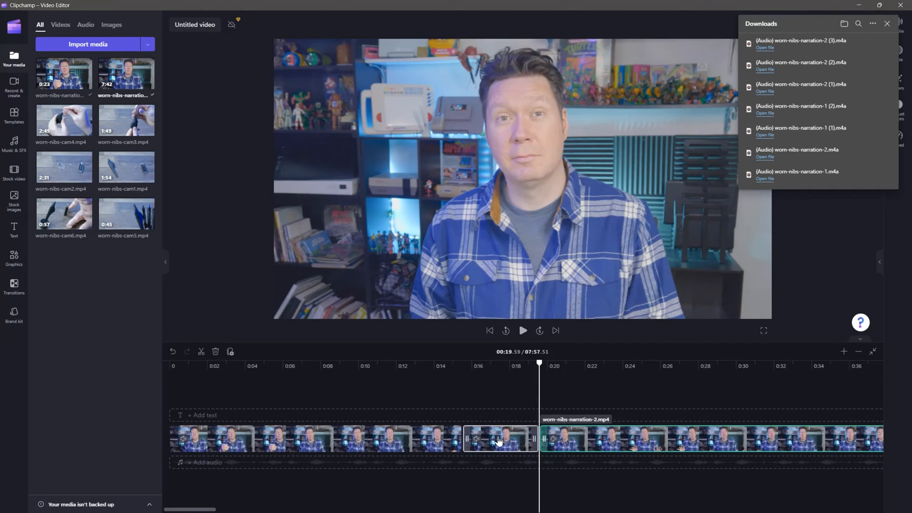
Delete about four seconds of narration, shortening the project from 7:57 to 7:53.
left_click(499, 439)
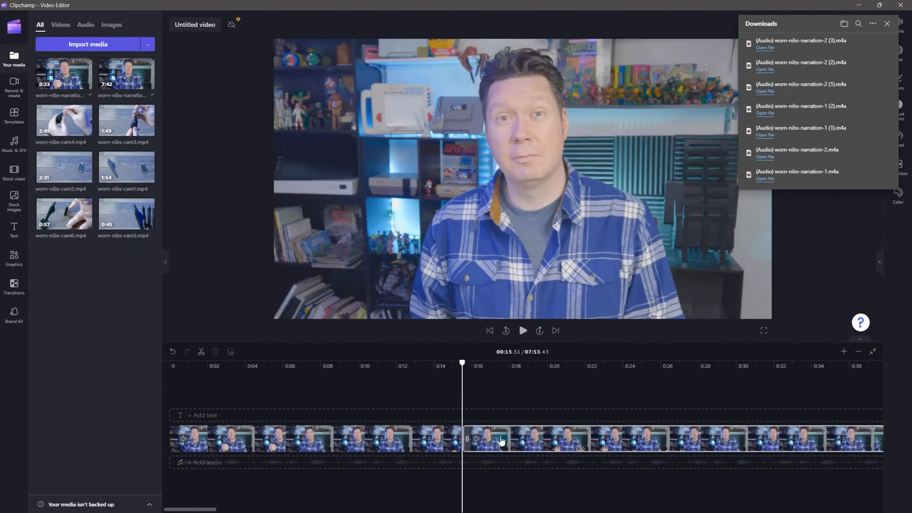
left_click(522, 331)
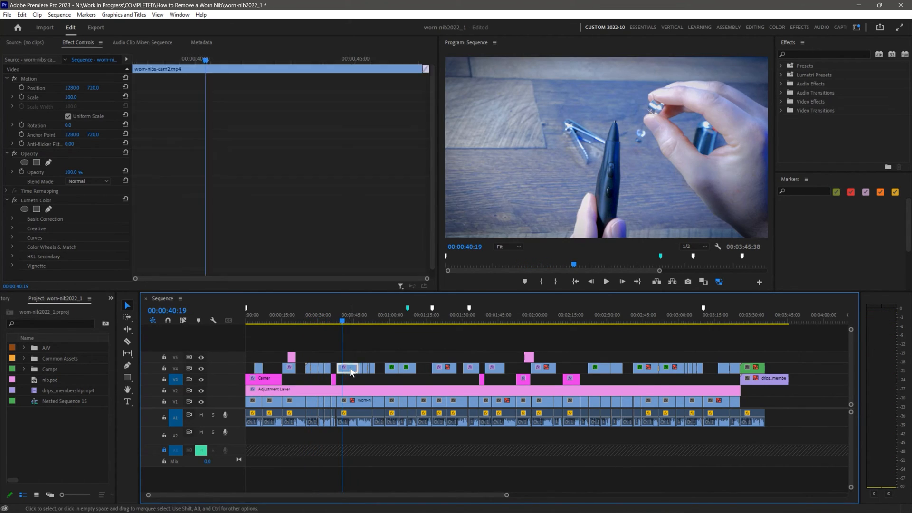
Switch to the Color workspace to show Lumetri Color for the worn-nibs-cam2 clip.
left_click(774, 27)
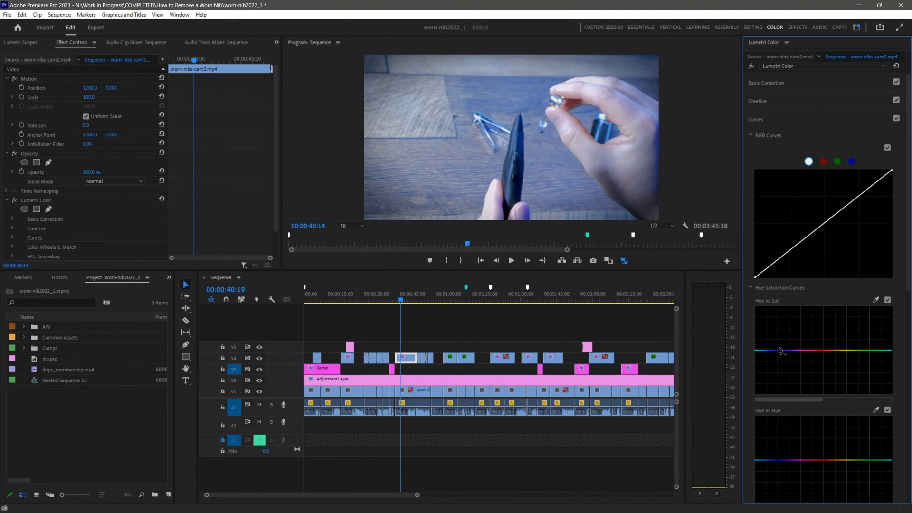